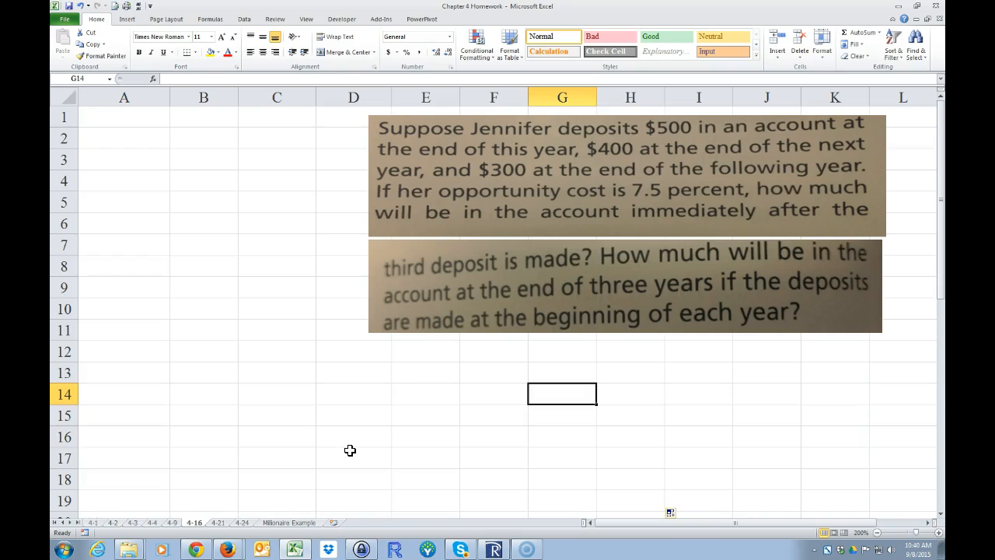
{"action": "mouse_move", "coordinate": [516, 240]}
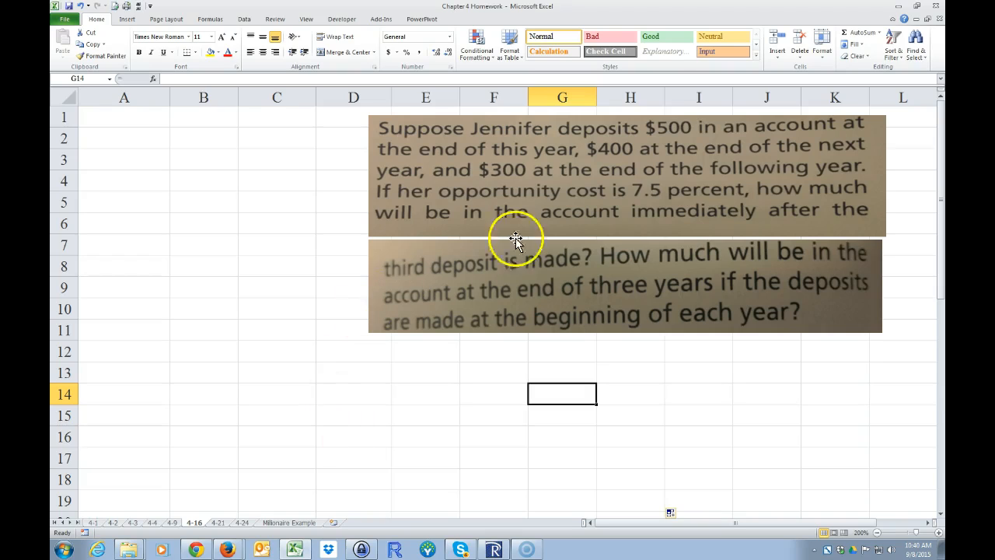
{"action": "mouse_move", "coordinate": [541, 226]}
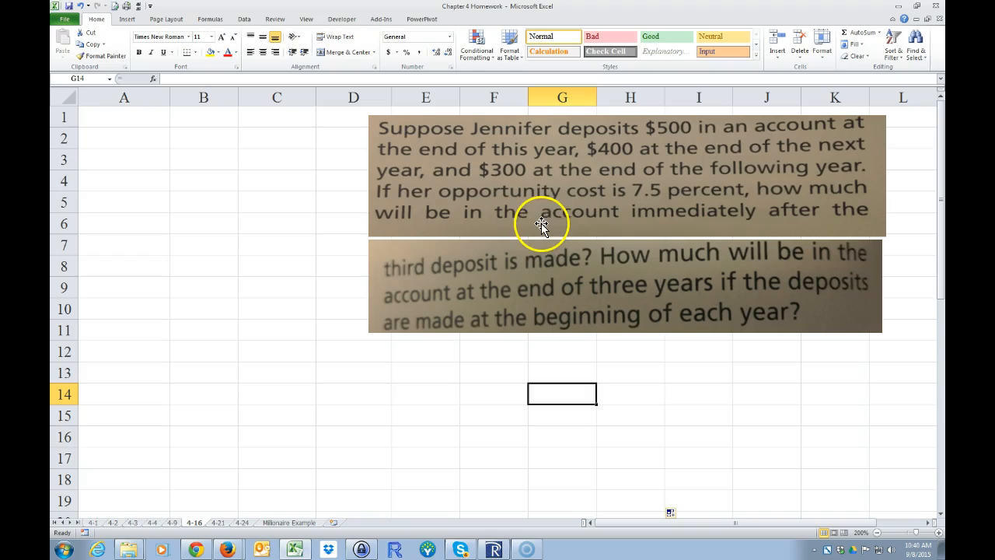
{"action": "mouse_move", "coordinate": [543, 231]}
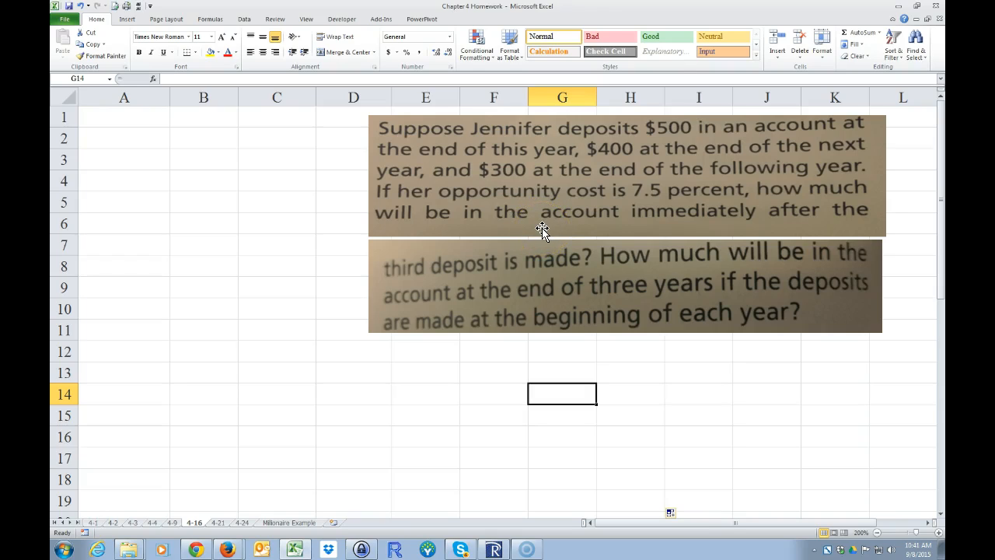
{"action": "mouse_move", "coordinate": [666, 128]}
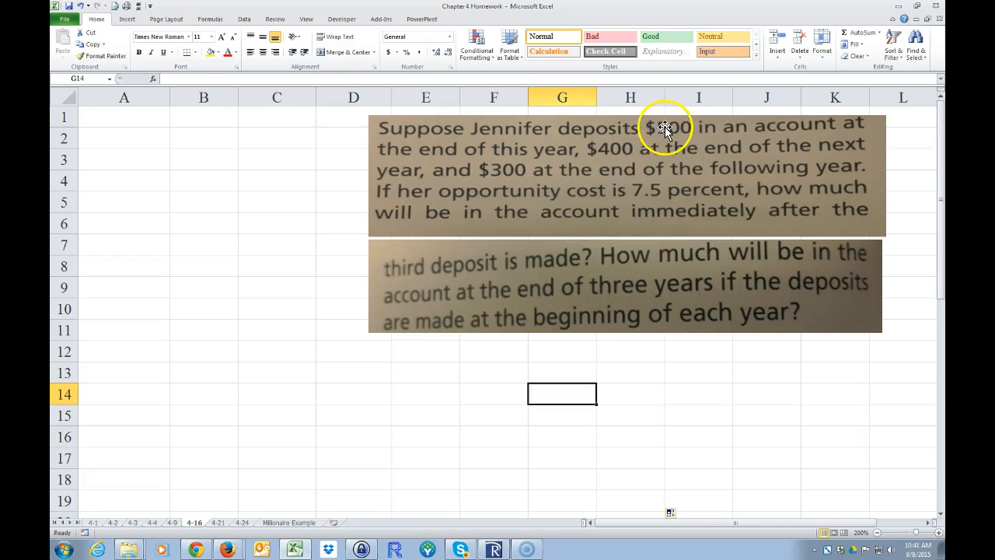
{"action": "mouse_move", "coordinate": [514, 203]}
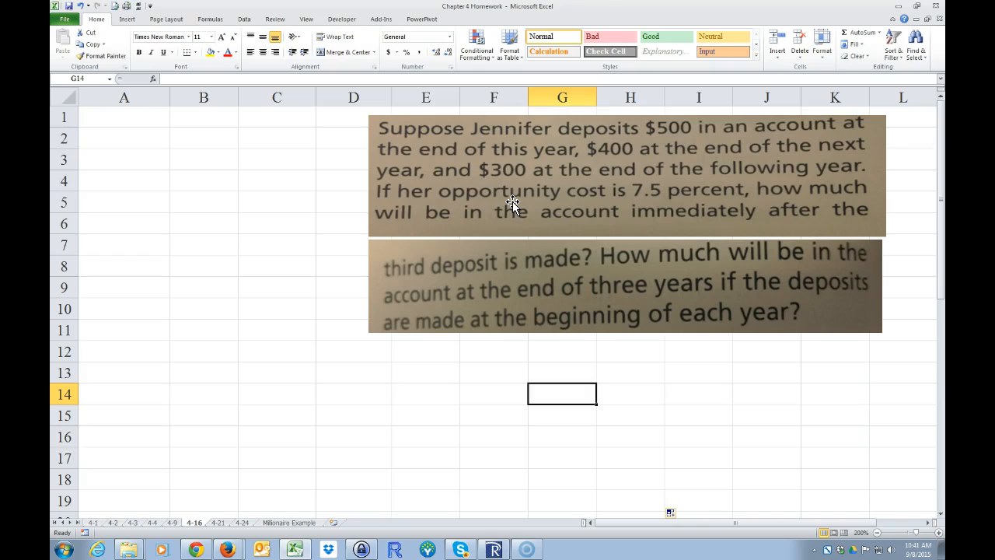
{"action": "mouse_move", "coordinate": [497, 231]}
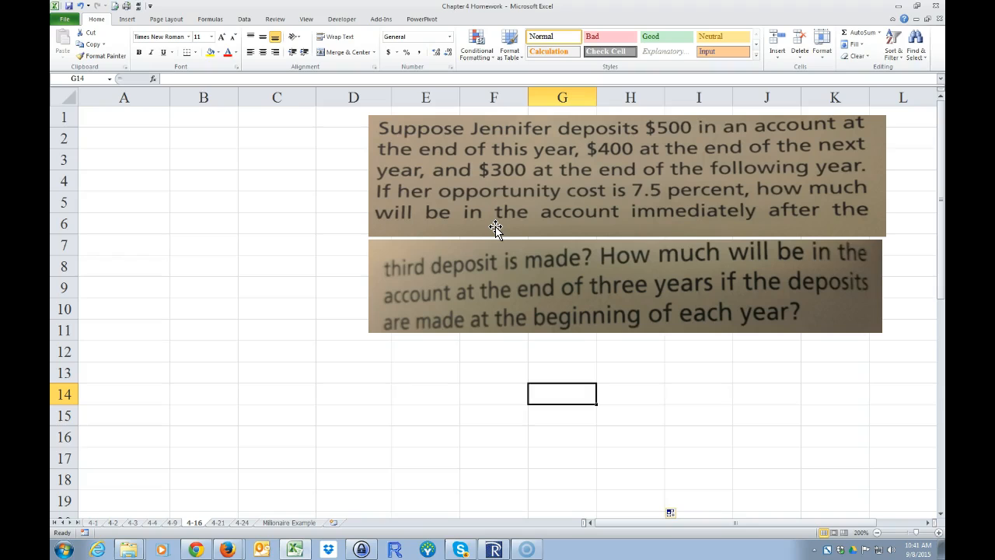
{"action": "mouse_move", "coordinate": [314, 184]}
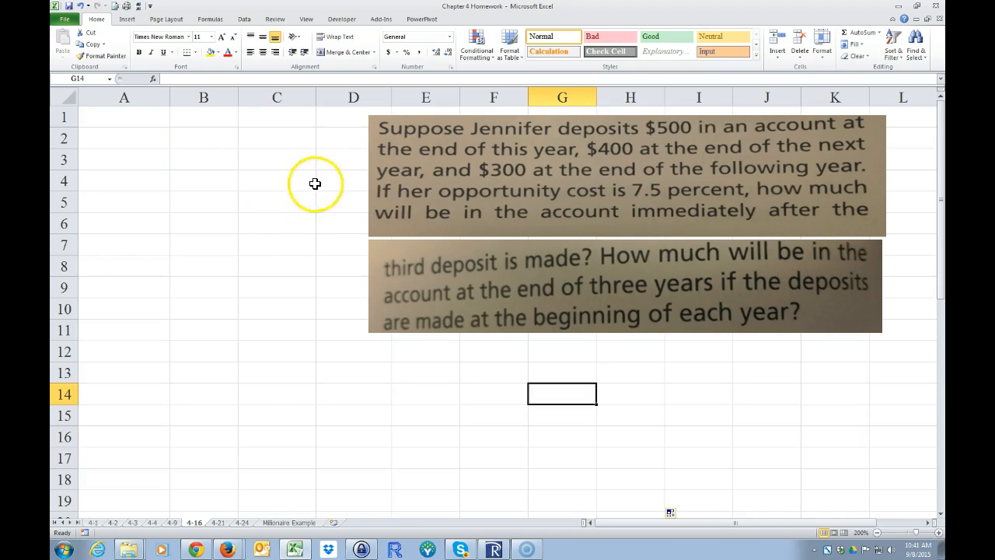
{"action": "mouse_move", "coordinate": [510, 134]}
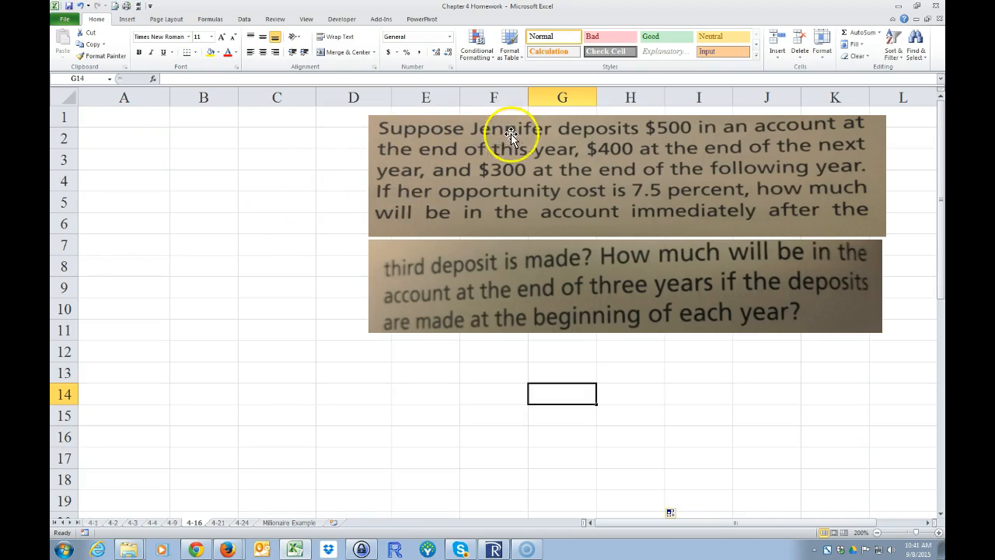
{"action": "mouse_move", "coordinate": [863, 139]}
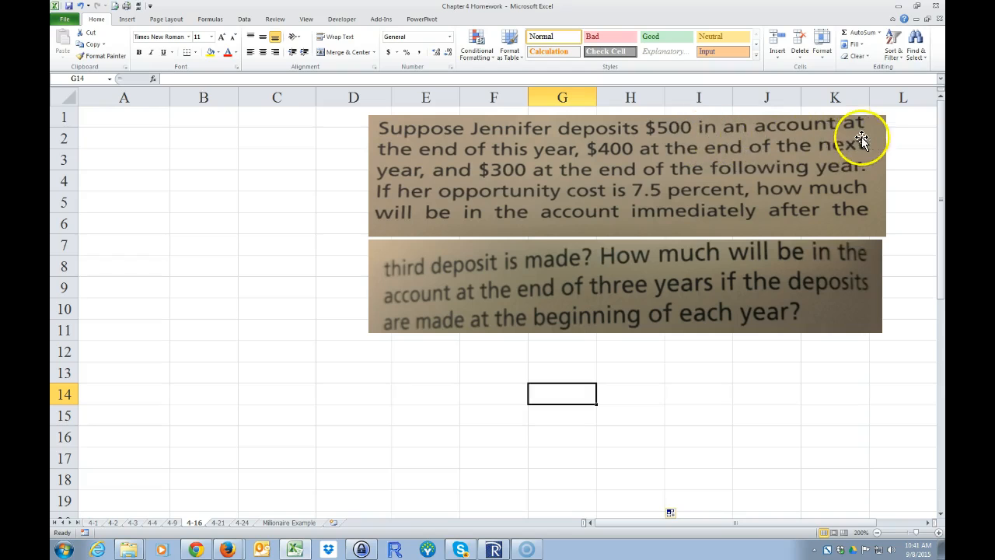
{"action": "mouse_move", "coordinate": [637, 158]}
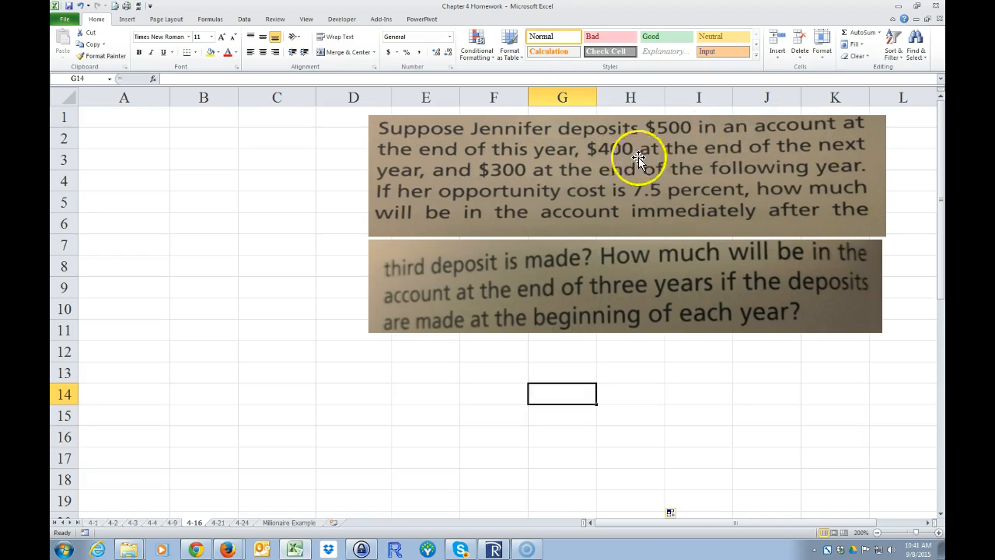
{"action": "mouse_move", "coordinate": [469, 174]}
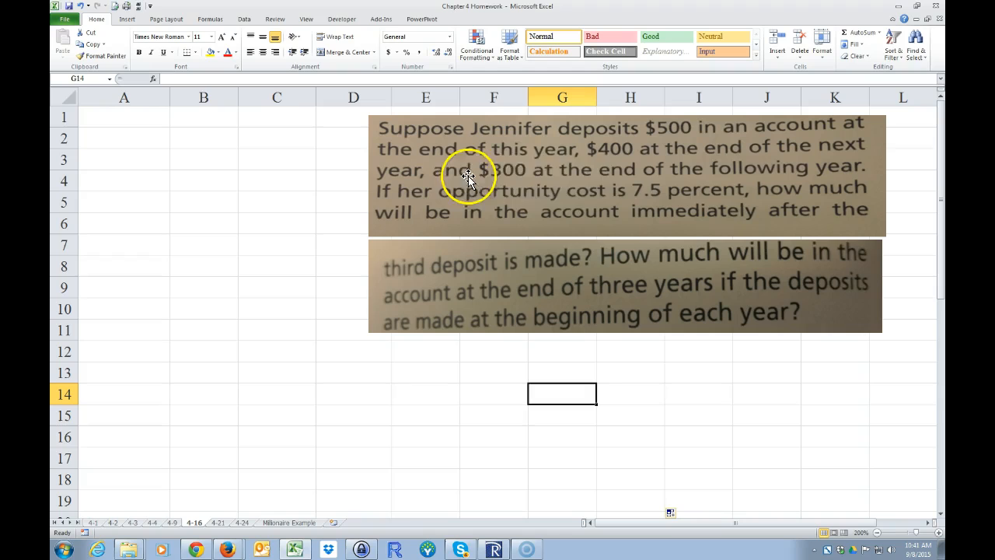
{"action": "mouse_move", "coordinate": [837, 171]}
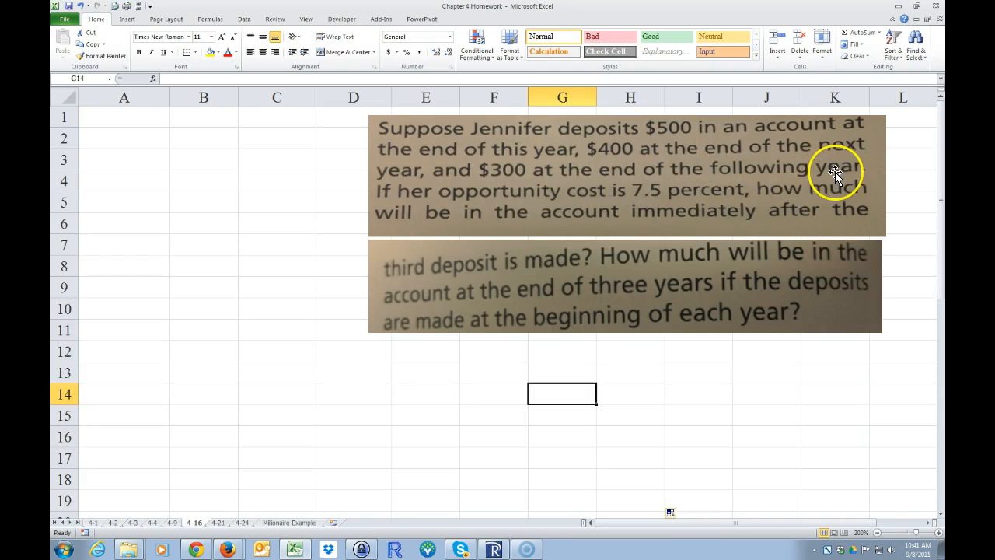
{"action": "mouse_move", "coordinate": [681, 203]}
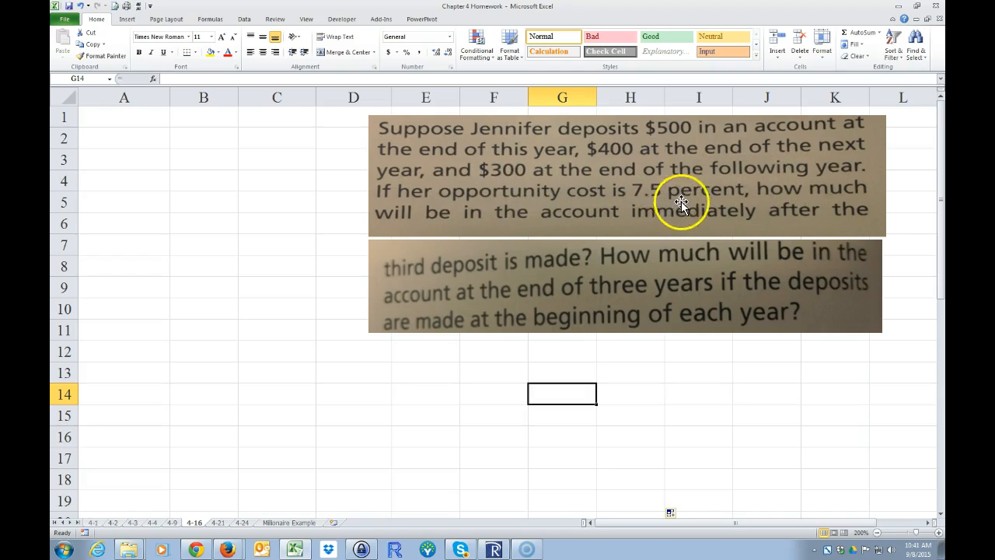
{"action": "mouse_move", "coordinate": [498, 223]}
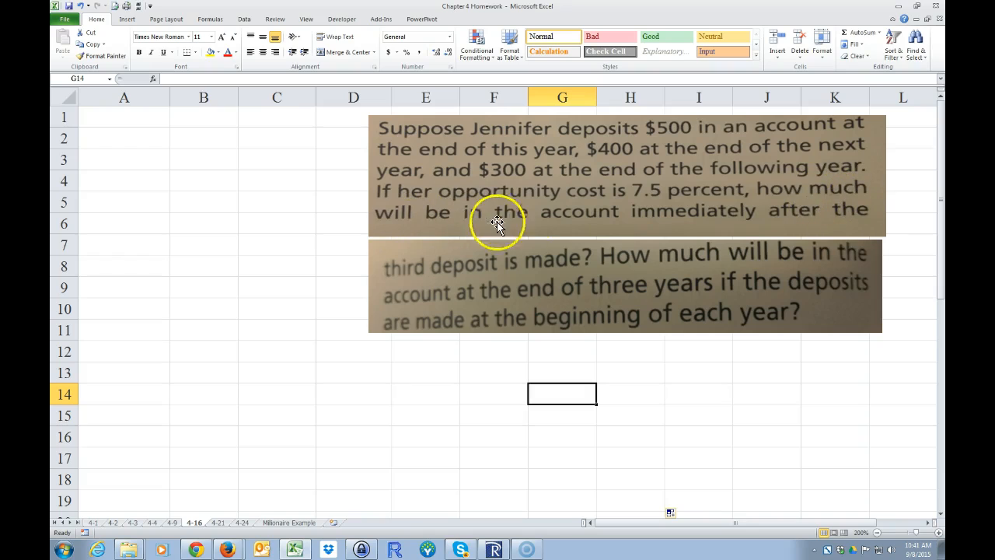
{"action": "mouse_move", "coordinate": [588, 262]}
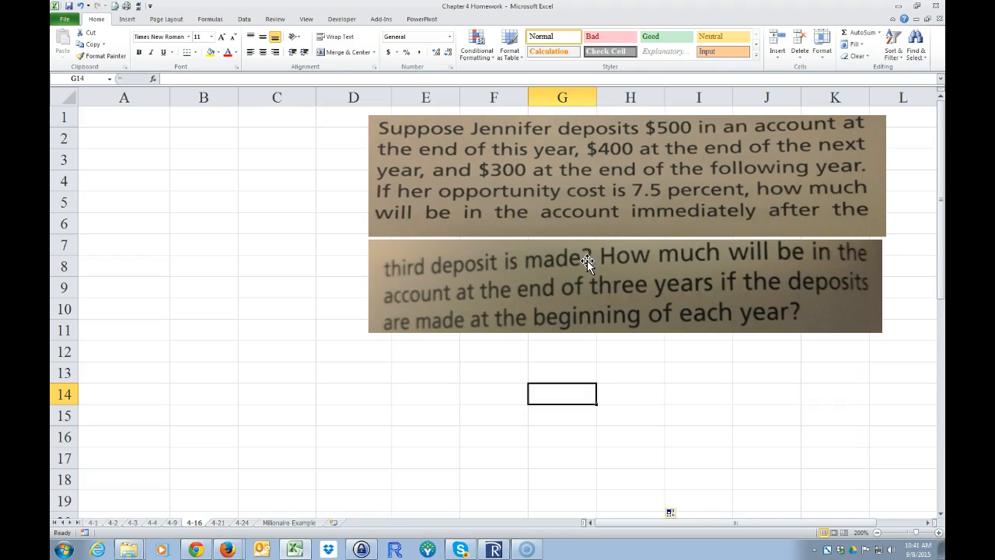
{"action": "mouse_move", "coordinate": [488, 302]}
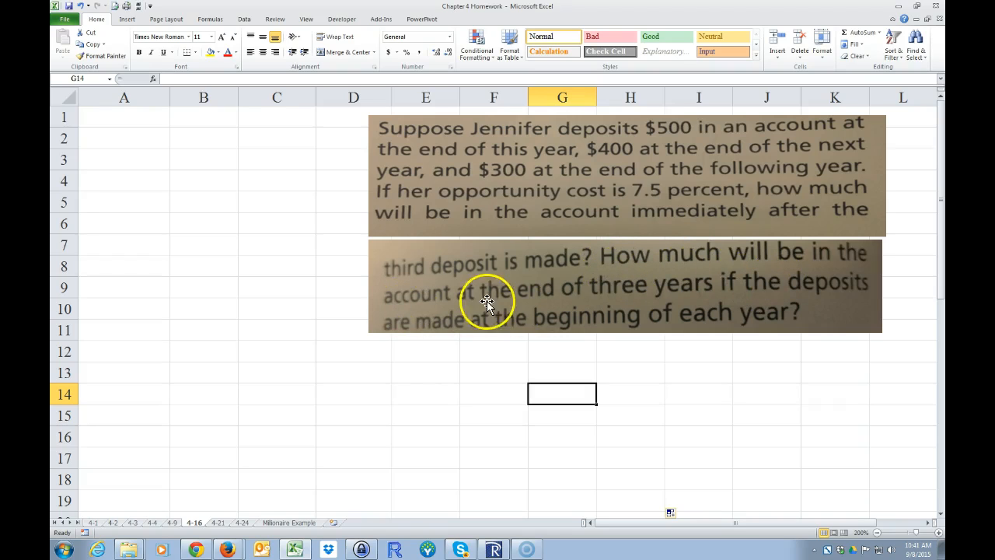
{"action": "mouse_move", "coordinate": [454, 326]}
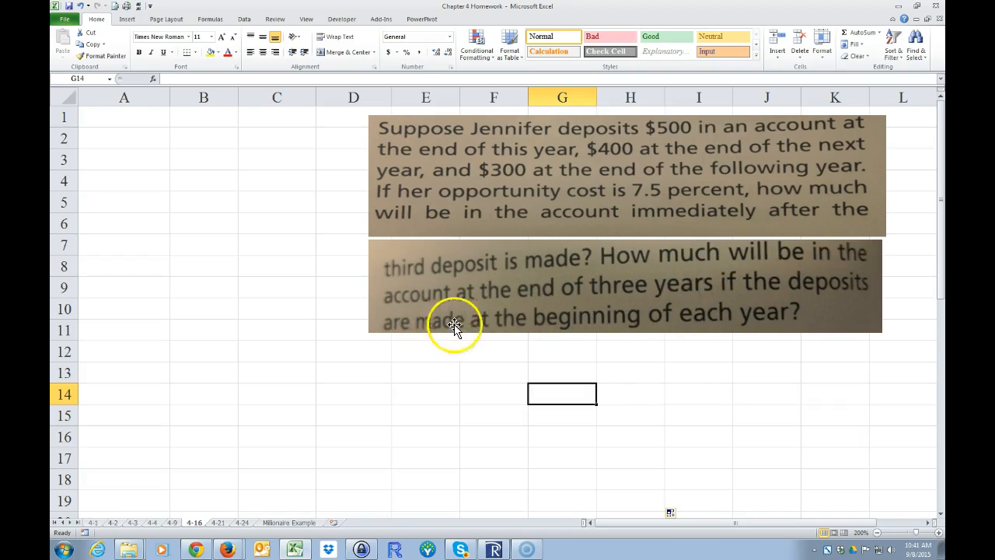
Step: Enter the Given: heading, the a) label and the n / CF column headers starting at A1
{"action": "left_click", "coordinate": [124, 117]}
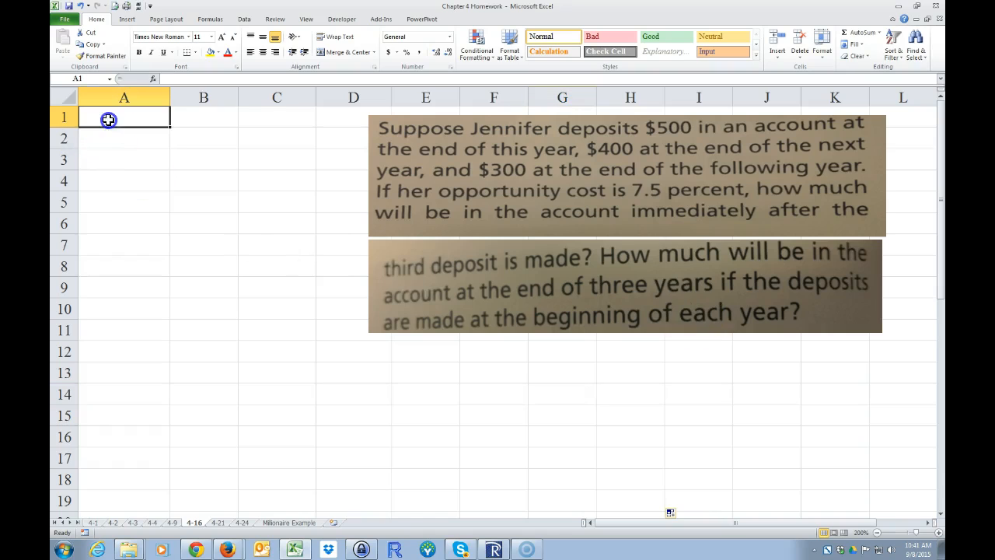
{"action": "type", "text": "Given:"}
{"action": "left_click", "coordinate": [204, 139]}
{"action": "type", "text": "7.5"}
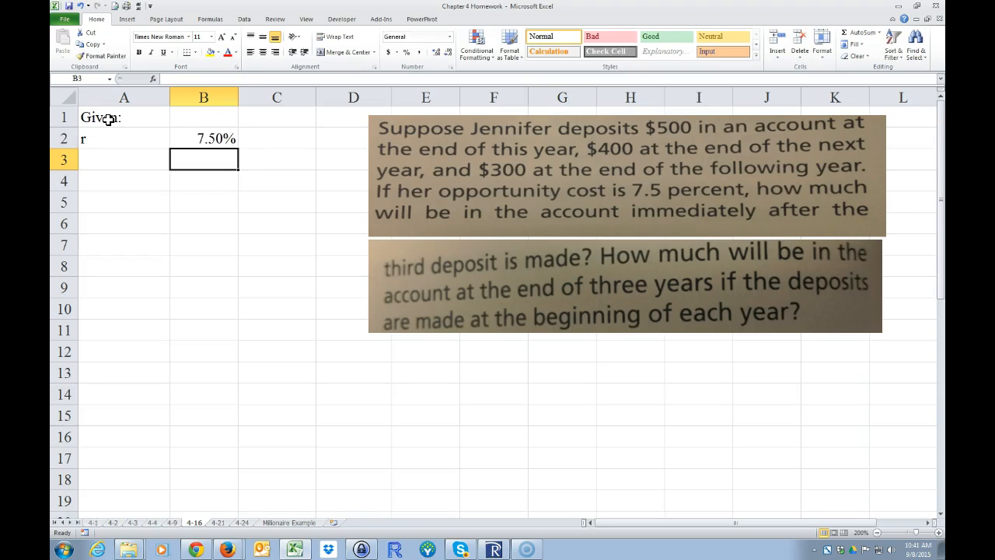
{"action": "type", "text": "a)"}
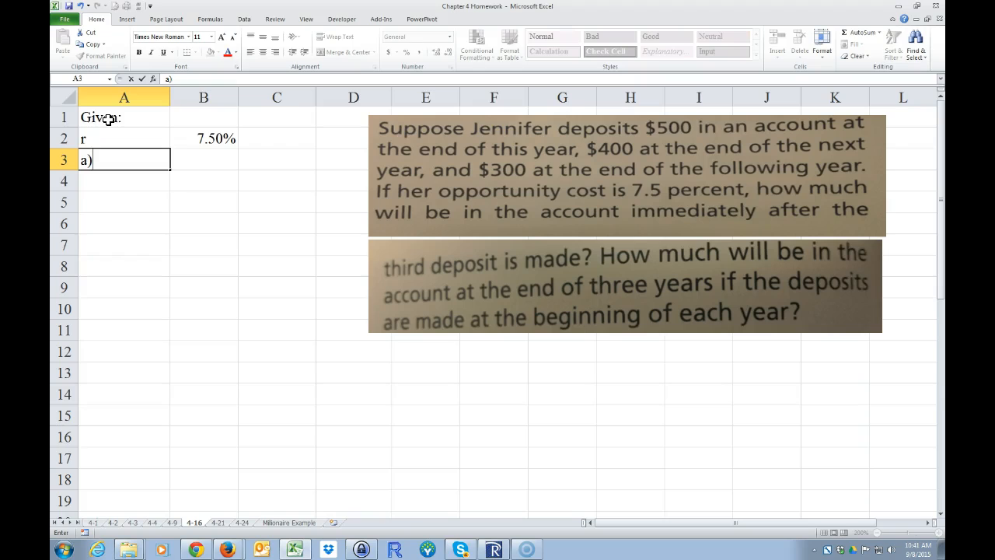
{"action": "key", "text": "enter"}
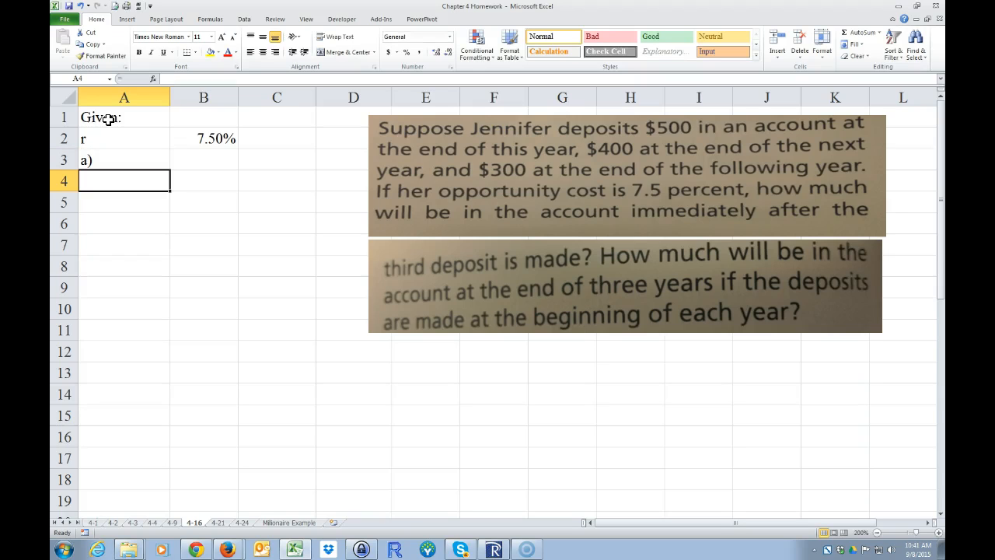
{"action": "type", "text": "End of Period"}
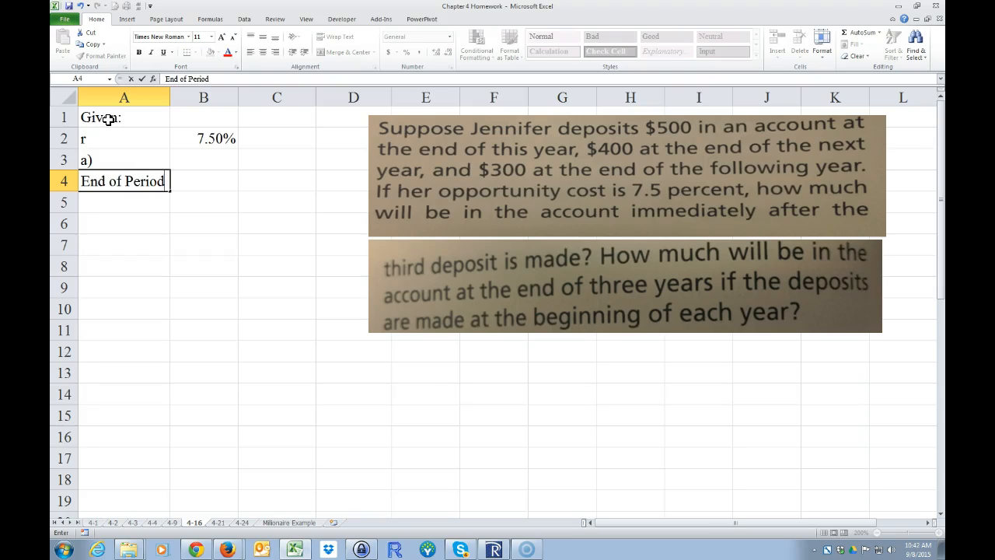
{"action": "type", "text": "CF"}
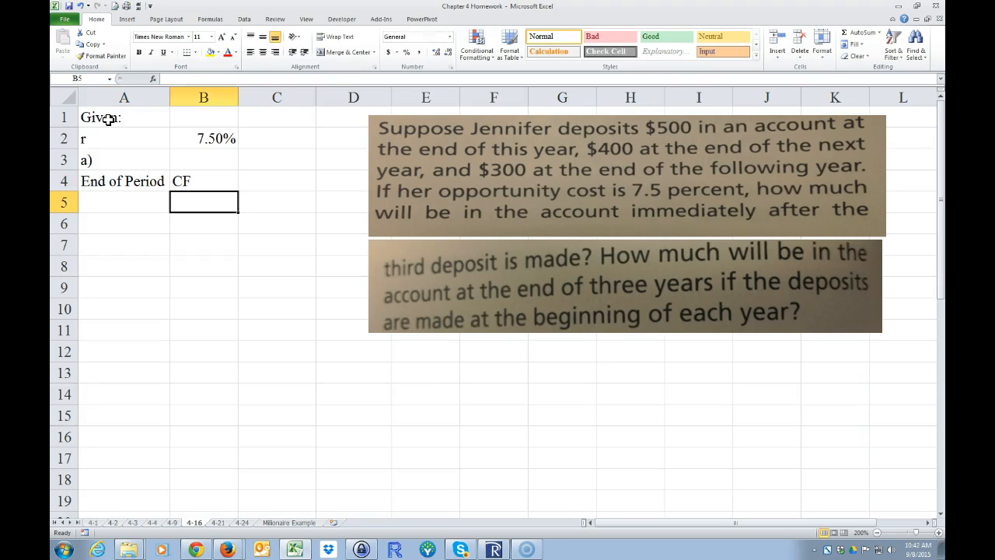
{"action": "type", "text": "1"}
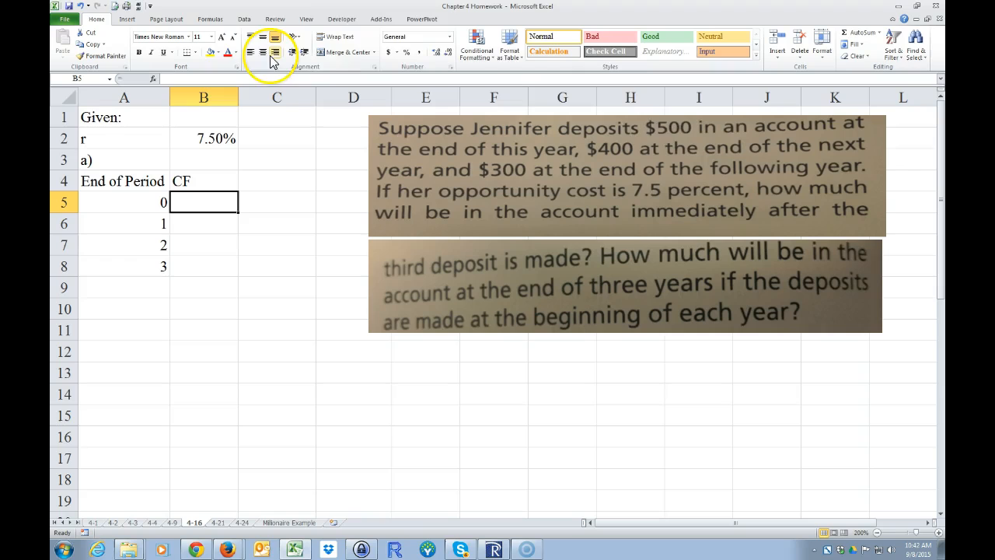
{"action": "mouse_move", "coordinate": [547, 156]}
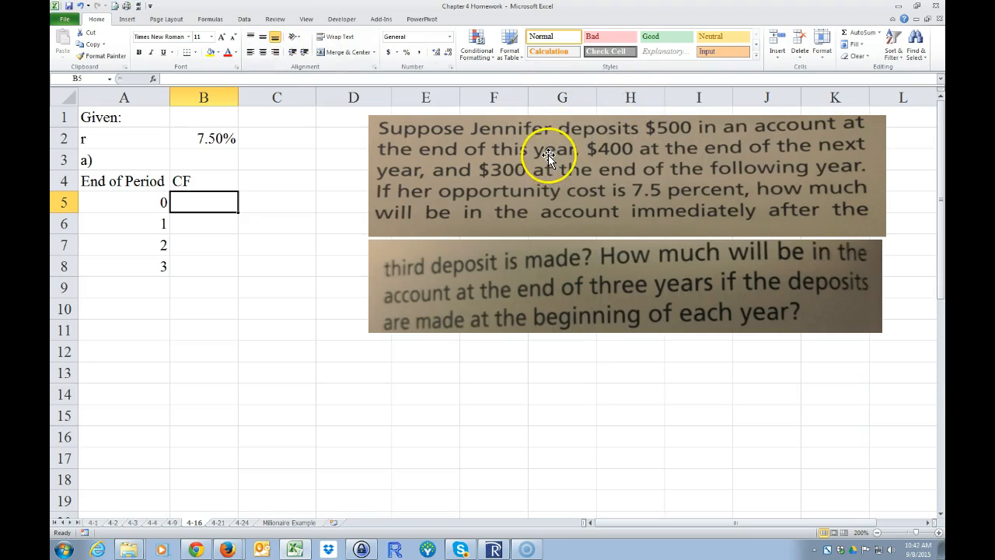
Step: Enter the period cash flows 0, 500, 400, 300 and format B5:B8 as Accounting dollars
{"action": "left_click", "coordinate": [202, 224]}
{"action": "type", "text": "500"}
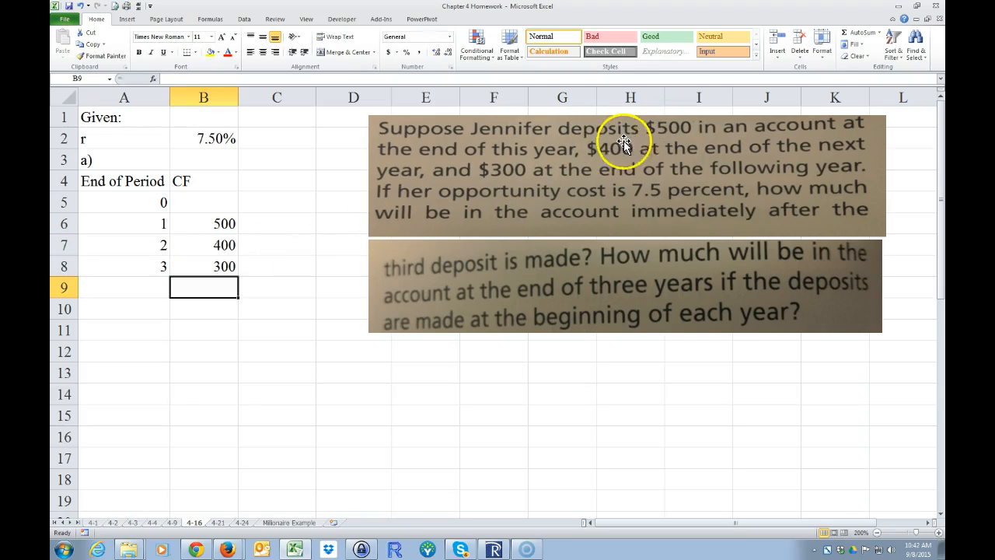
{"action": "left_click", "coordinate": [204, 202]}
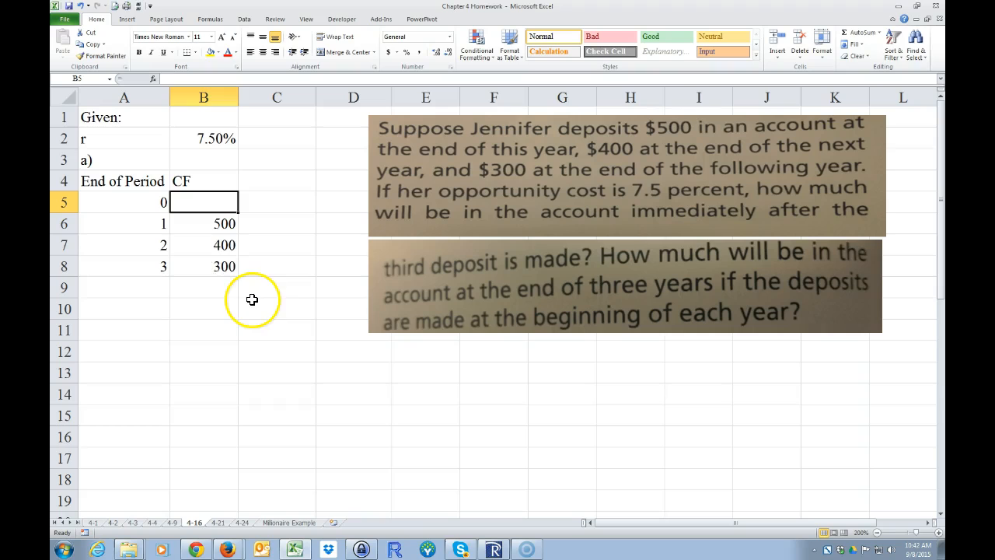
{"action": "mouse_move", "coordinate": [140, 202]}
{"action": "type", "text": "0"}
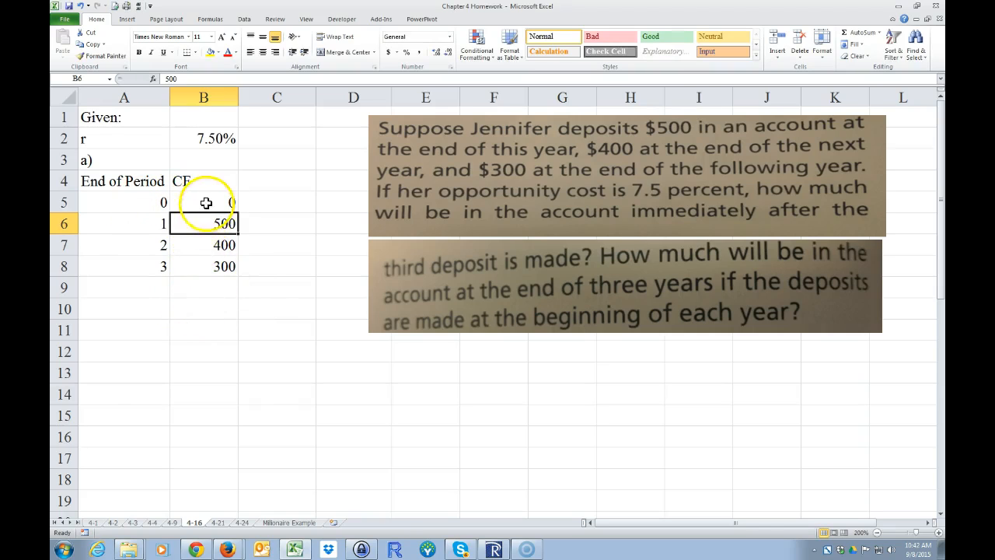
{"action": "left_click_drag", "start_coordinate": [202, 202], "coordinate": [202, 266]}
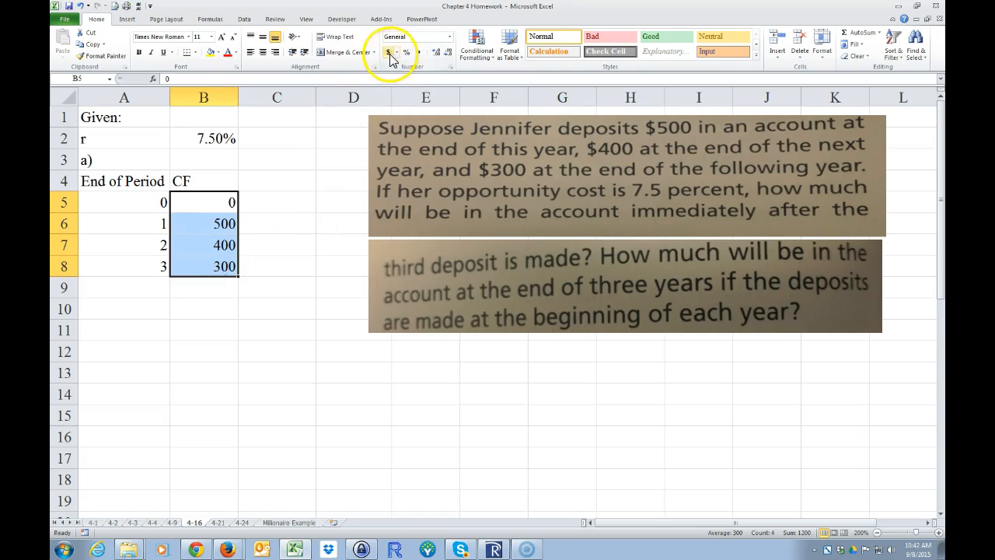
{"action": "left_click", "coordinate": [389, 51]}
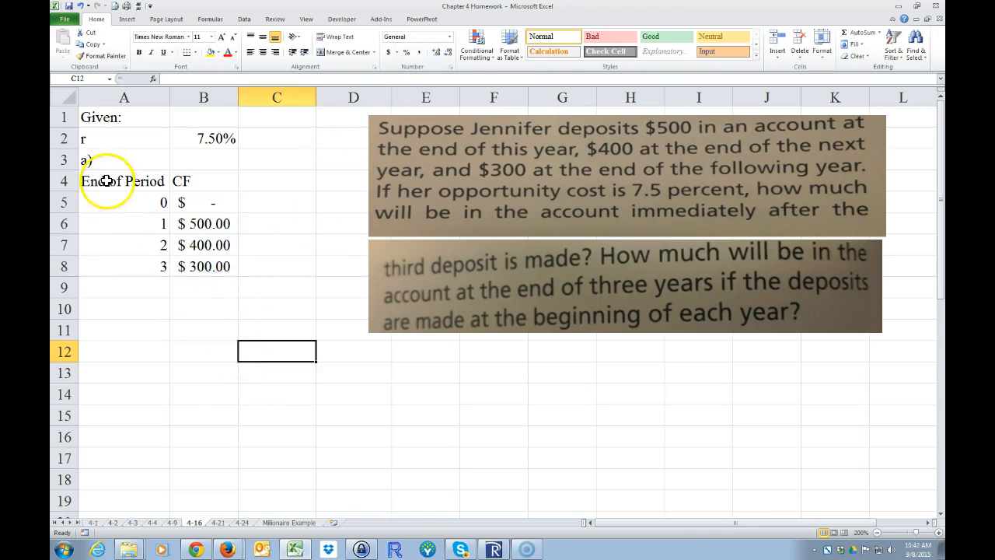
Step: Paste the table at A9 as b), shift 500, 400, 300 to periods 0–2 and set period 3 to 0
{"action": "right_click", "coordinate": [204, 244]}
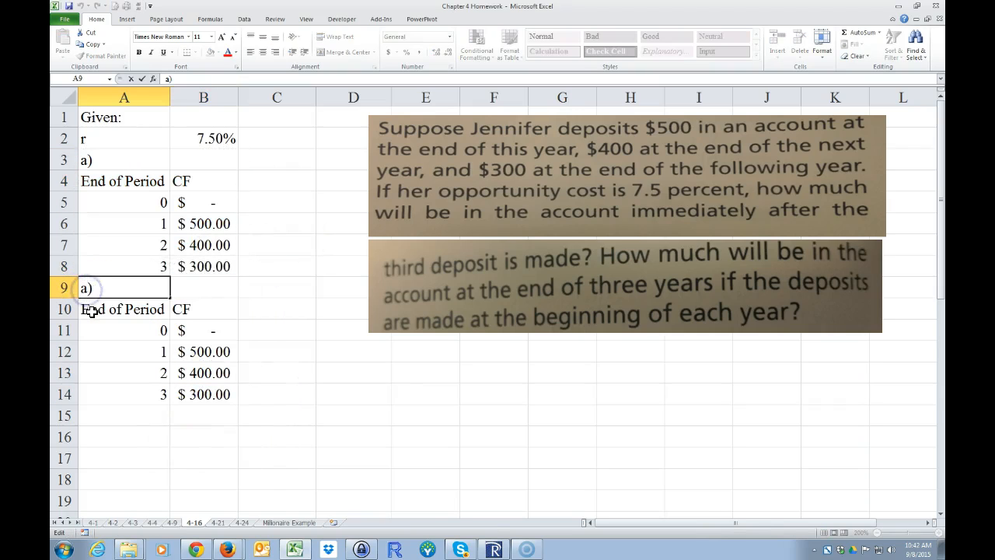
{"action": "type", "text": "b)"}
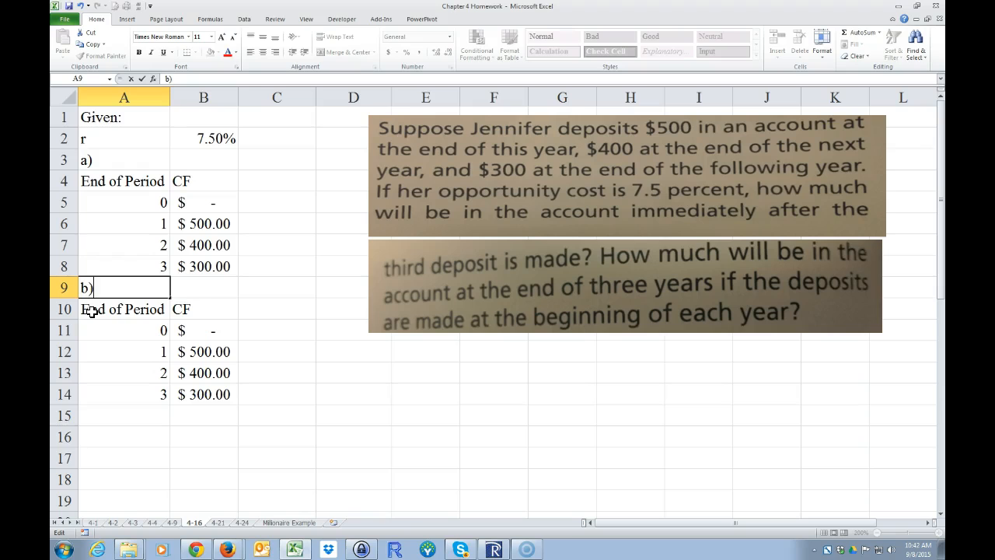
{"action": "left_click", "coordinate": [204, 330]}
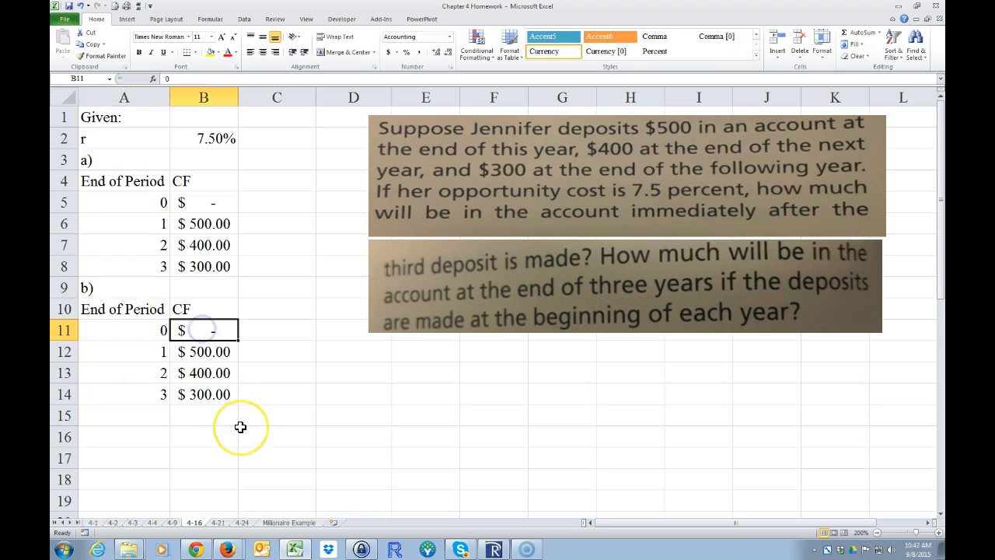
{"action": "mouse_move", "coordinate": [212, 351]}
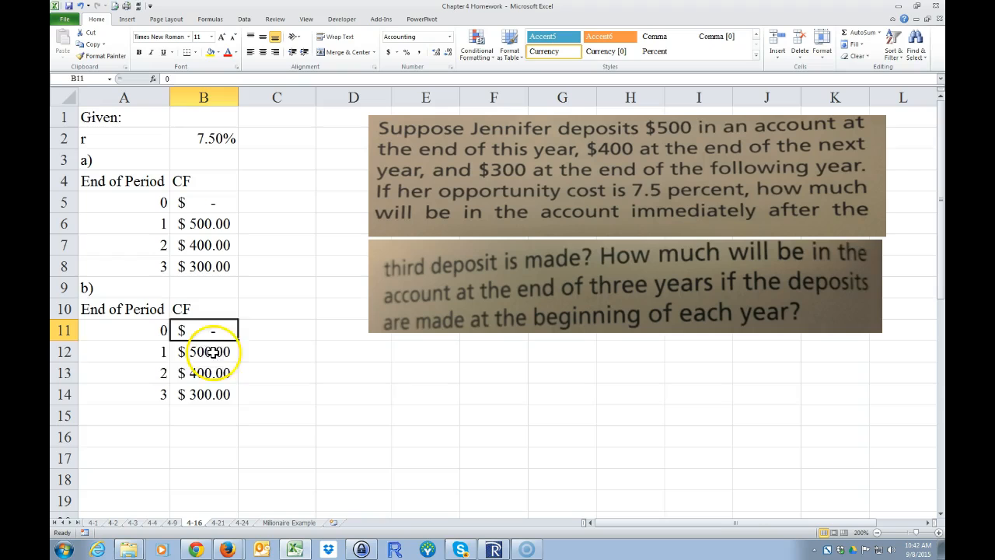
{"action": "left_click_drag", "start_coordinate": [203, 352], "coordinate": [204, 395]}
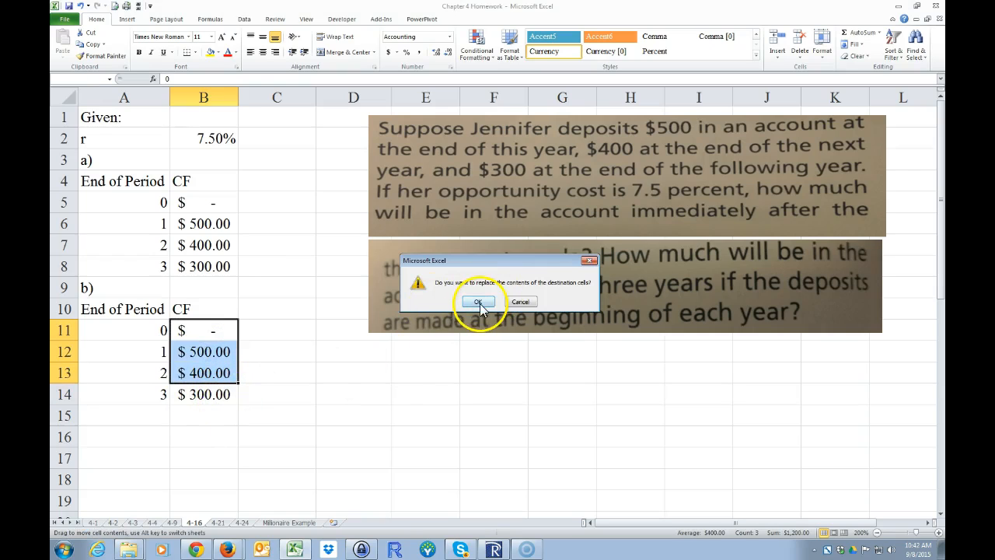
{"action": "left_click", "coordinate": [477, 302]}
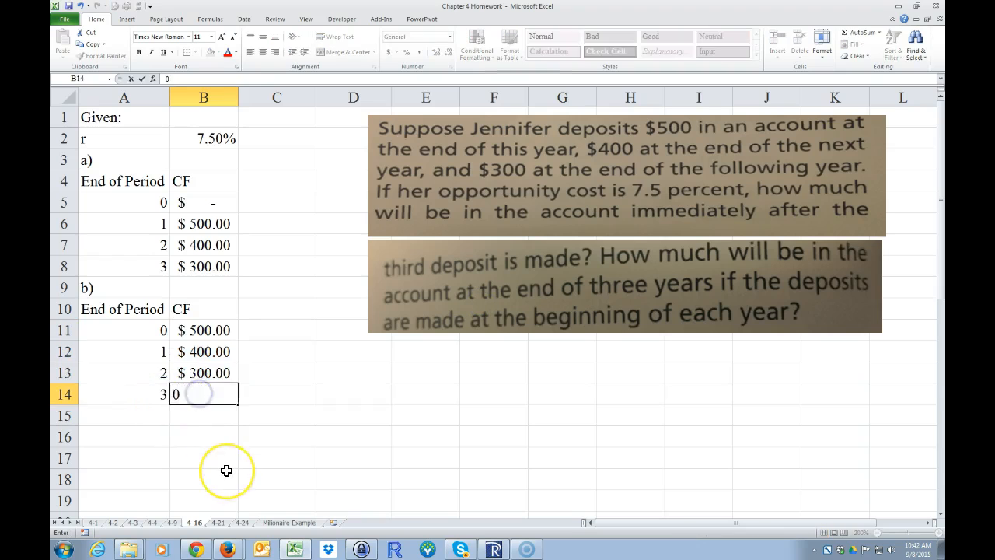
{"action": "key", "text": "Return"}
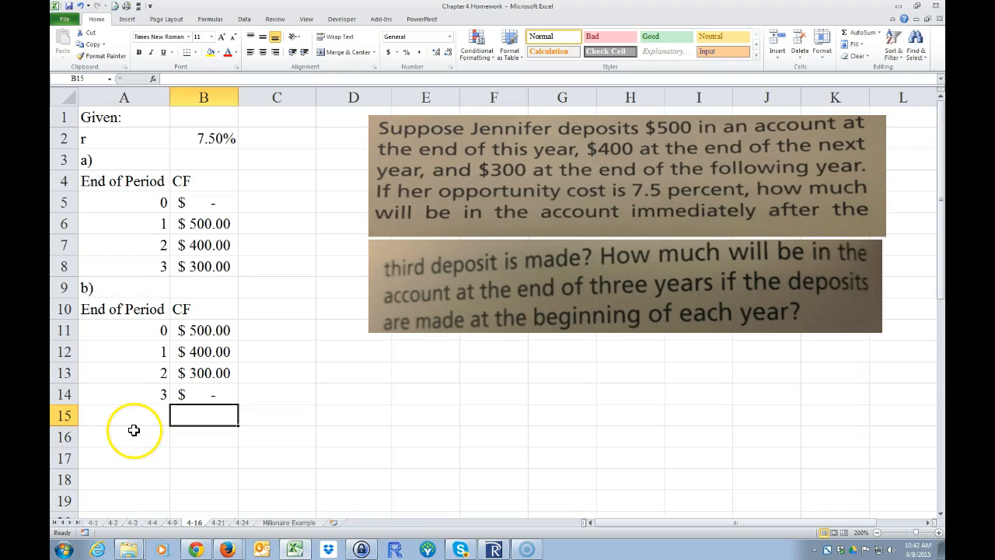
Step: Enter Find: with a) FV ? and b) FV ?, add Solution:, and bold-underline the three headings
{"action": "type", "text": "Find:"}
{"action": "left_click", "coordinate": [123, 437]}
{"action": "type", "text": "a) F"}
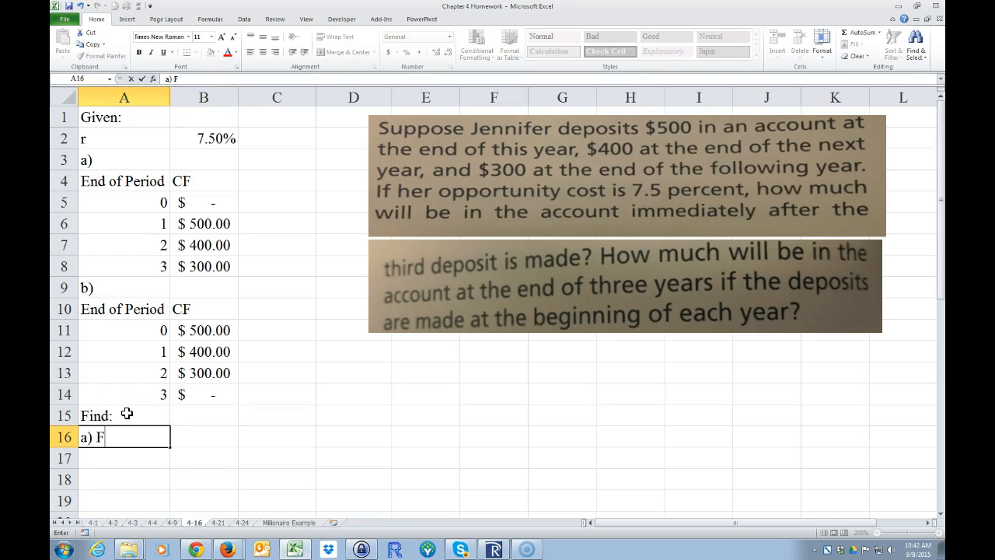
{"action": "type", "text": "V"}
{"action": "left_click", "coordinate": [203, 437]}
{"action": "type", "text": "?"}
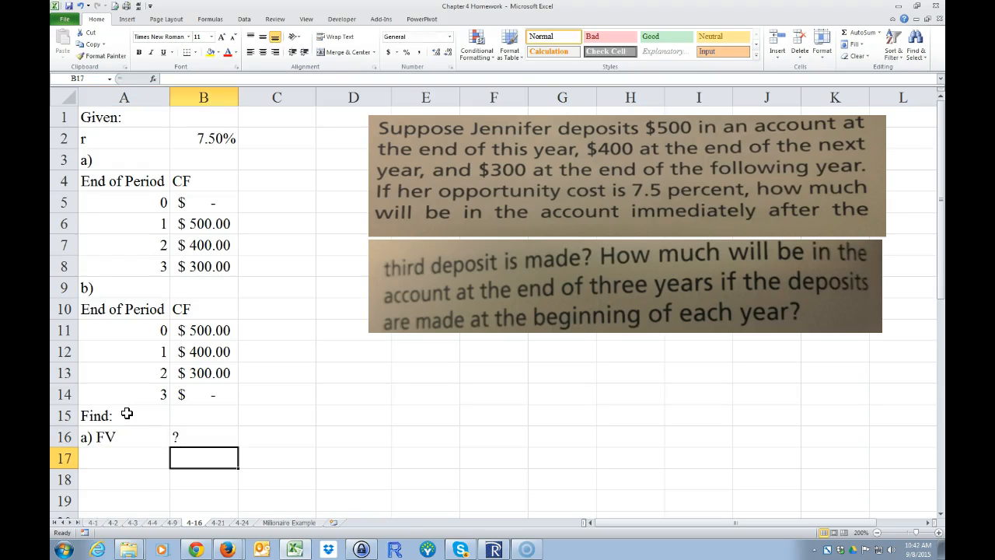
{"action": "left_click", "coordinate": [124, 457]}
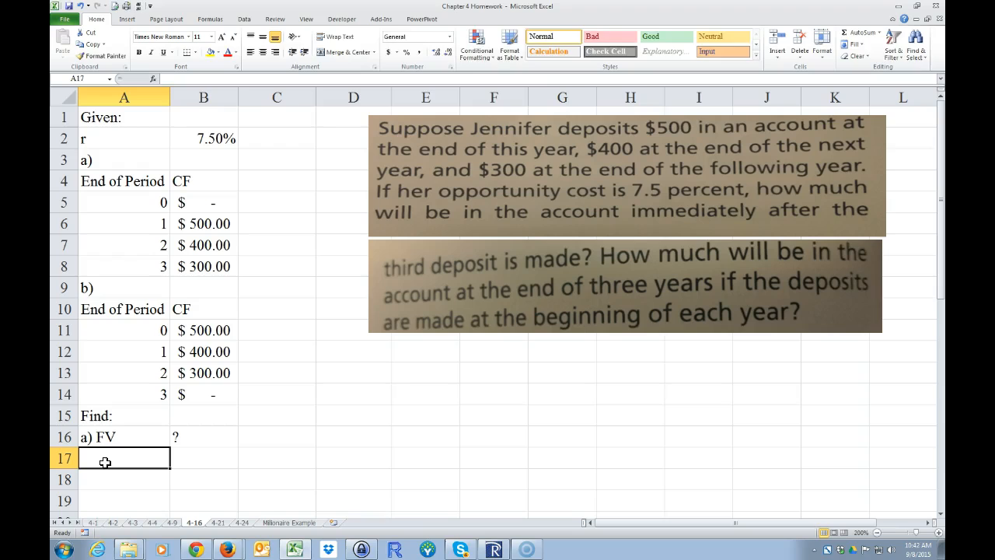
{"action": "type", "text": "b)"}
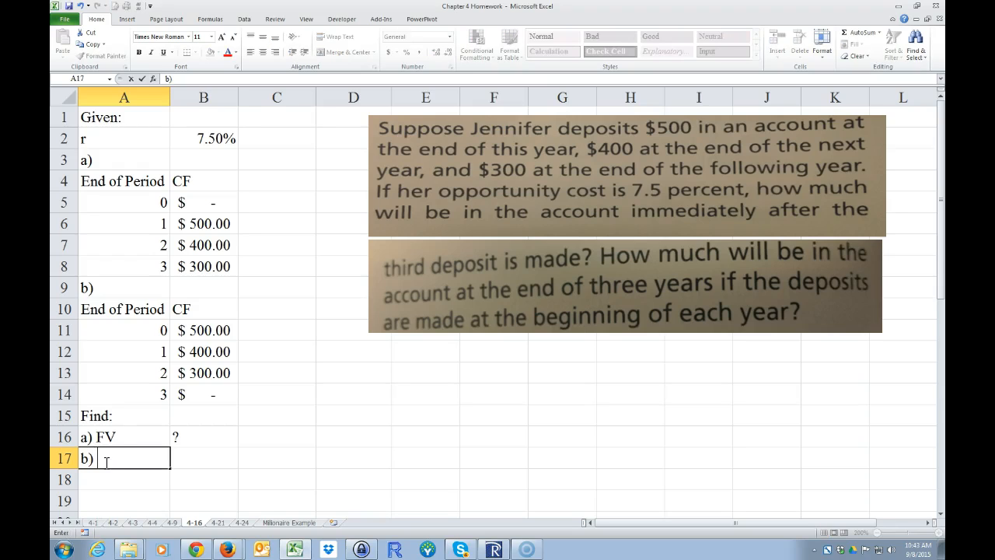
{"action": "type", "text": "FV"}
{"action": "left_click", "coordinate": [204, 459]}
{"action": "type", "text": "?"}
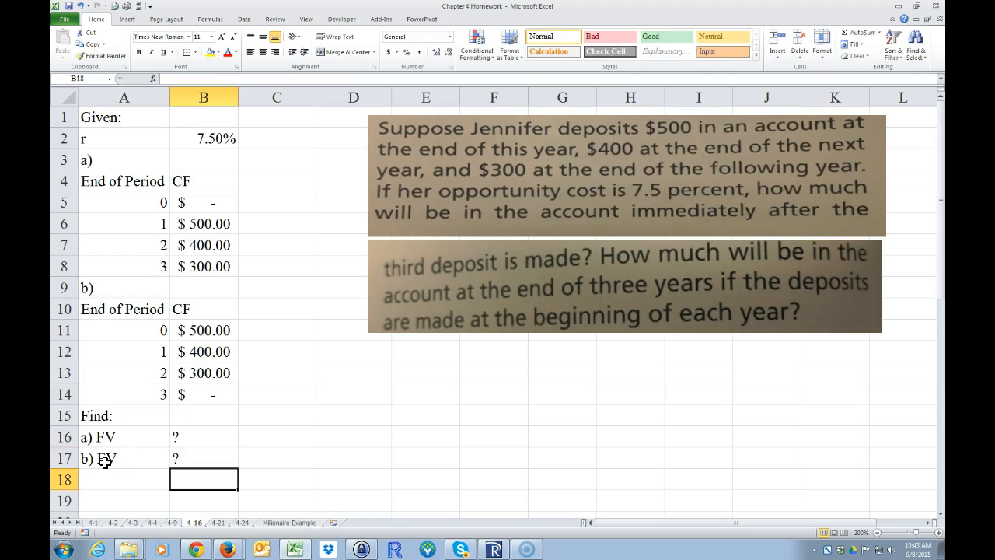
{"action": "type", "text": "Solution"}
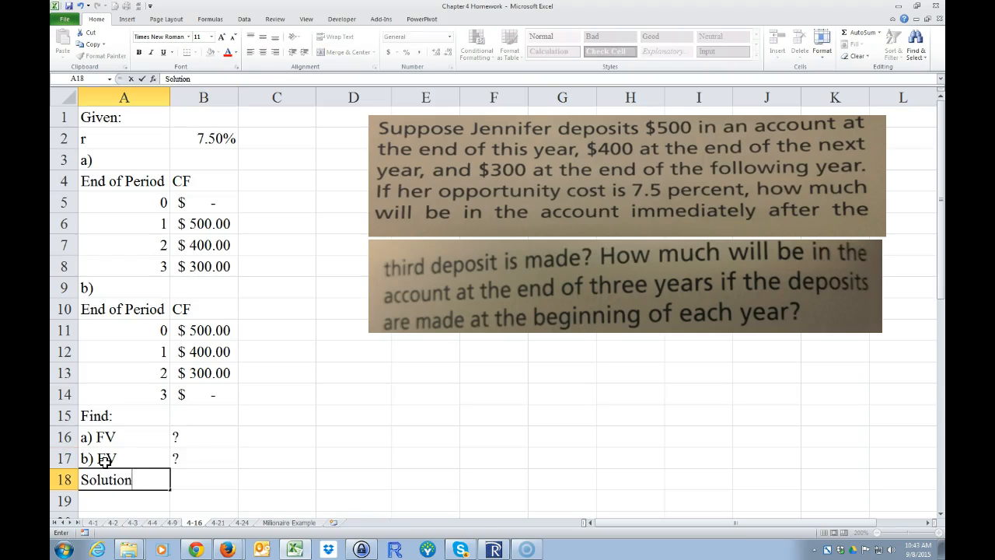
{"action": "key", "text": "Return"}
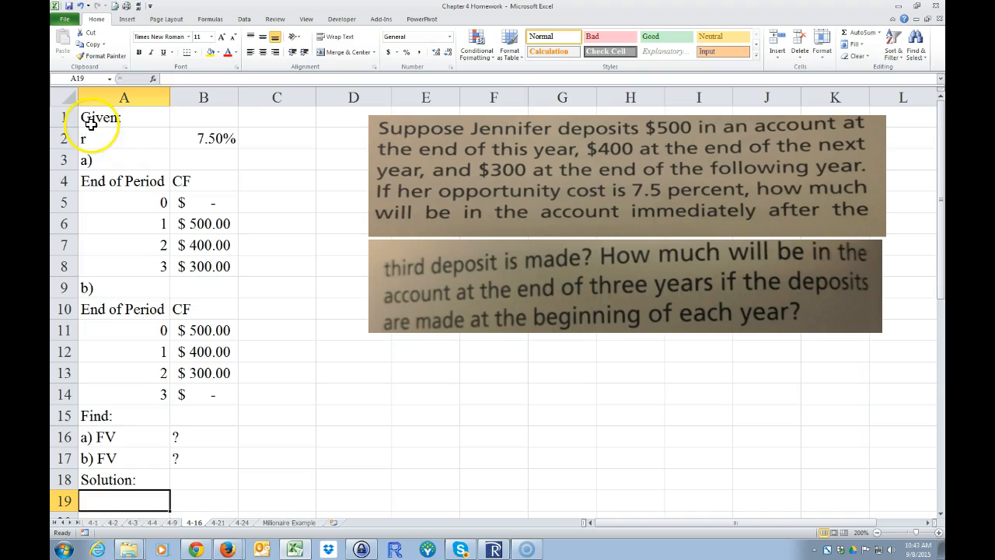
{"action": "left_click", "coordinate": [96, 413]}
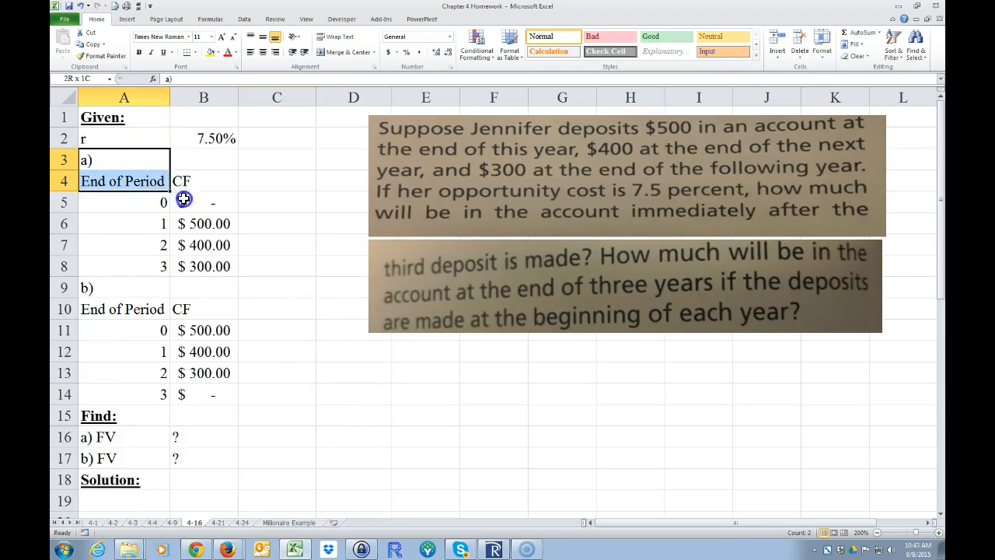
Step: Paste a copy of A3:B8 at A19 under Solution and label C20 as FV
{"action": "right_click", "coordinate": [215, 236]}
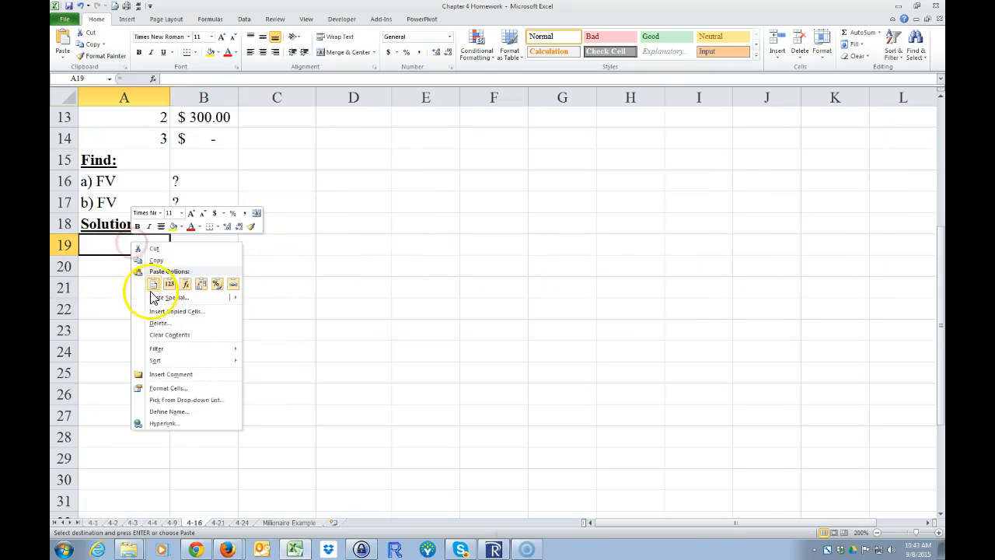
{"action": "left_click", "coordinate": [153, 283]}
{"action": "type", "text": "FV"}
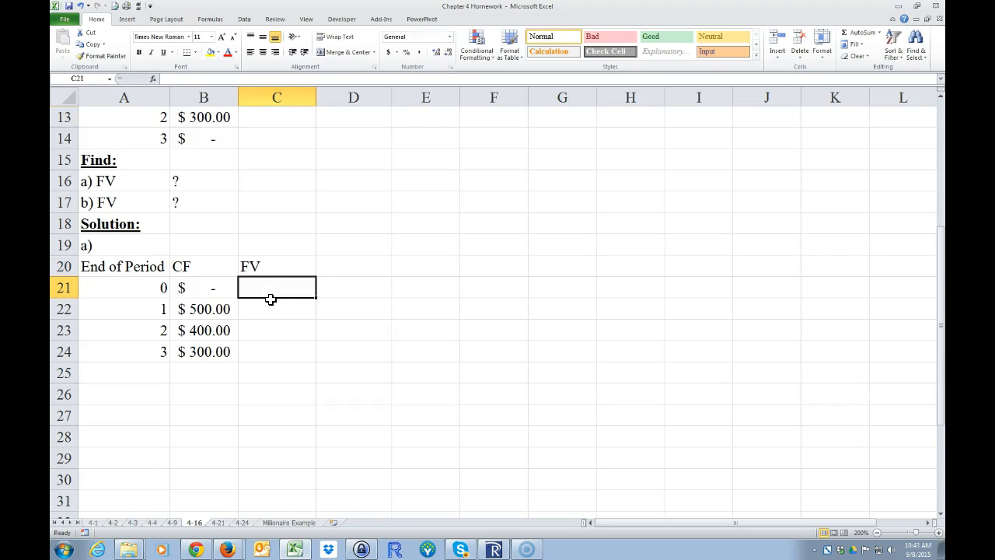
Step: Start =FV in C21 with the absolute $B$2 rate as the first argument
{"action": "type", "text": "=FV("}
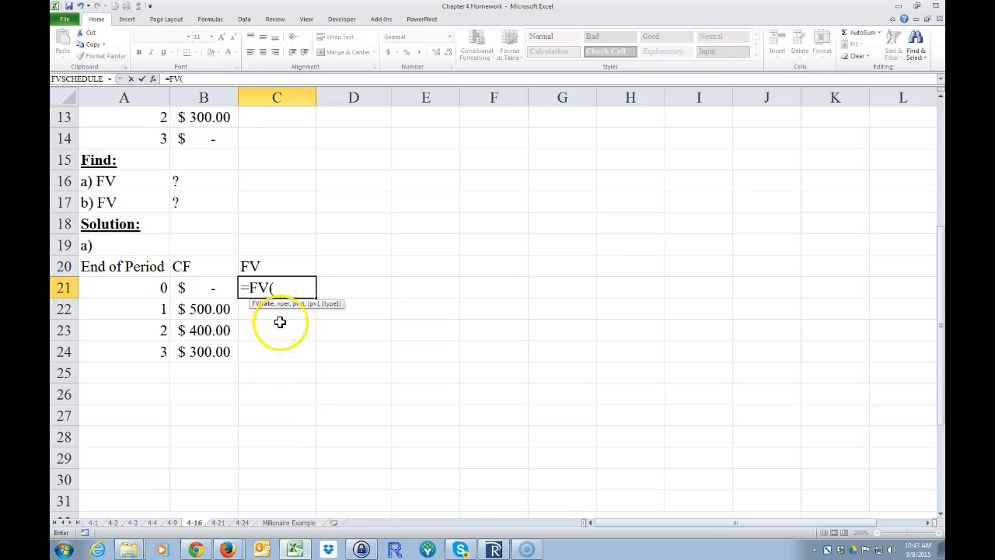
{"action": "scroll", "scroll_direction": "up", "scroll_amount": 3}
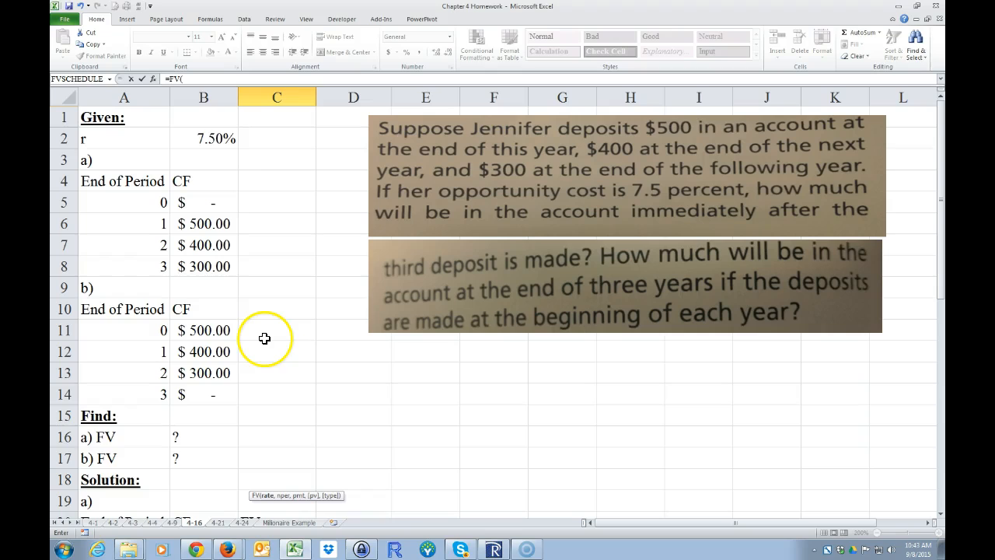
{"action": "left_click", "coordinate": [204, 137]}
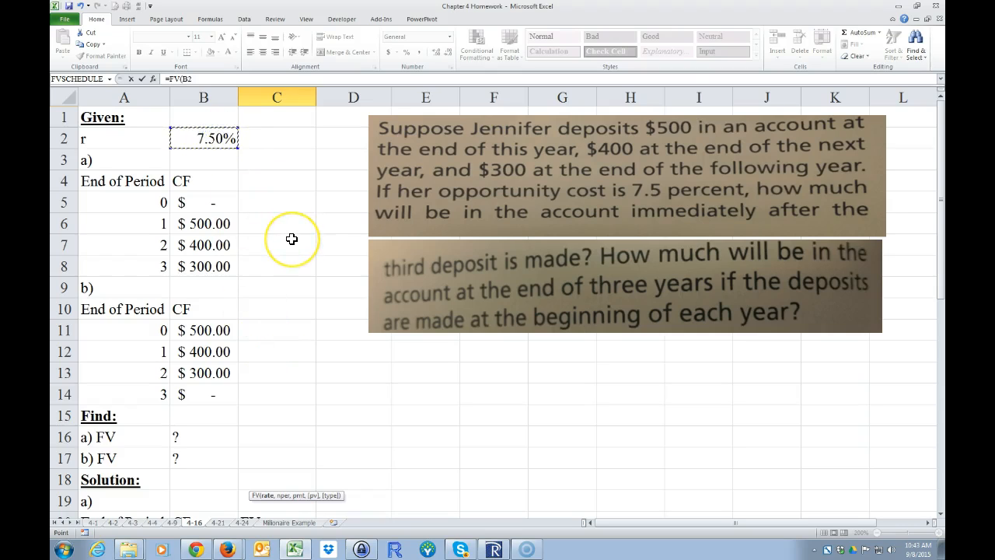
{"action": "mouse_move", "coordinate": [292, 240]}
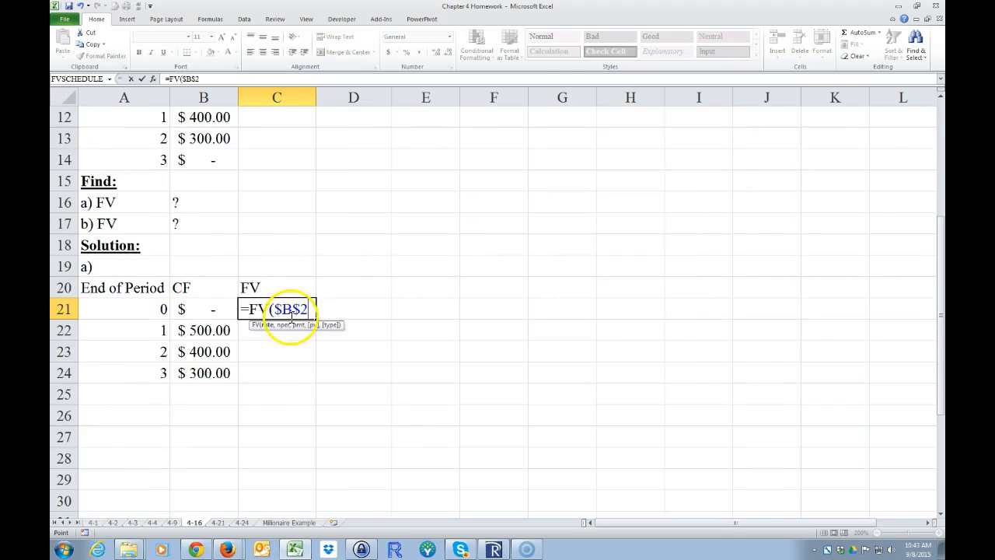
{"action": "scroll", "scroll_direction": "up", "scroll_amount": 3}
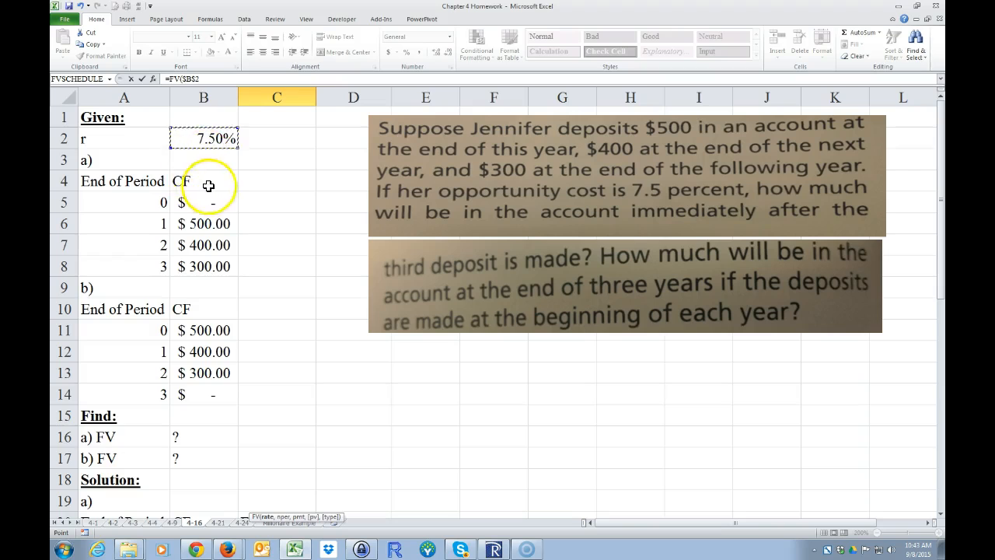
{"action": "scroll", "scroll_direction": "down", "scroll_amount": 3}
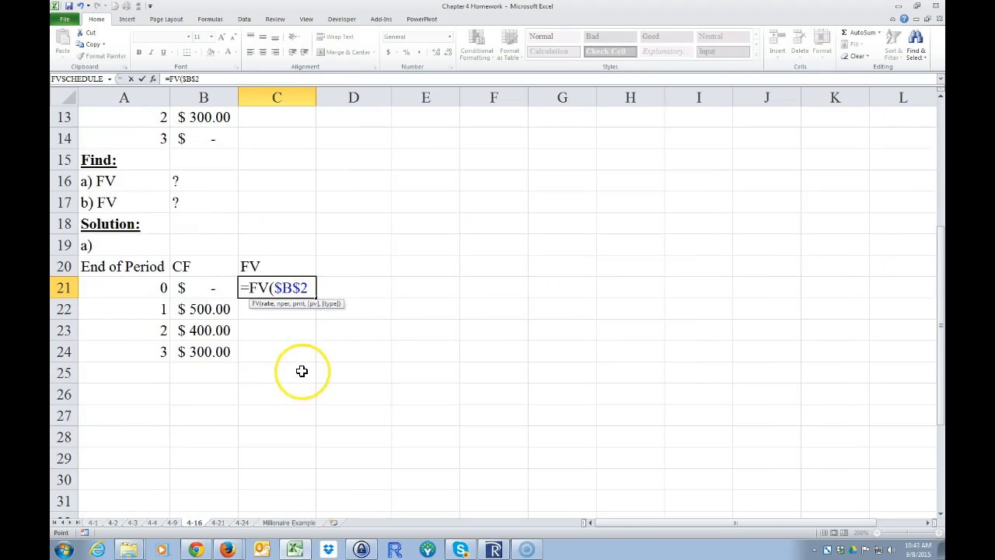
{"action": "type", "text": ","}
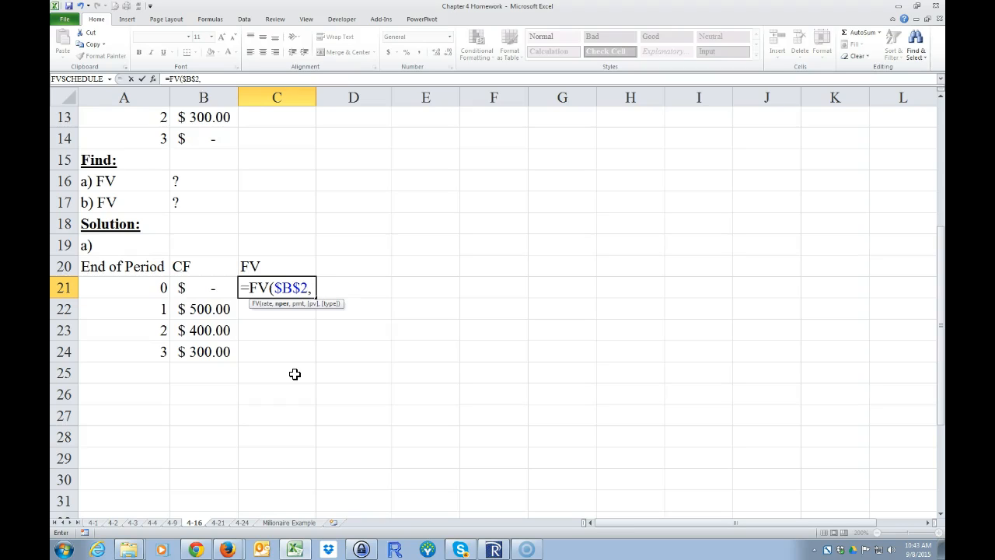
{"action": "mouse_move", "coordinate": [140, 302]}
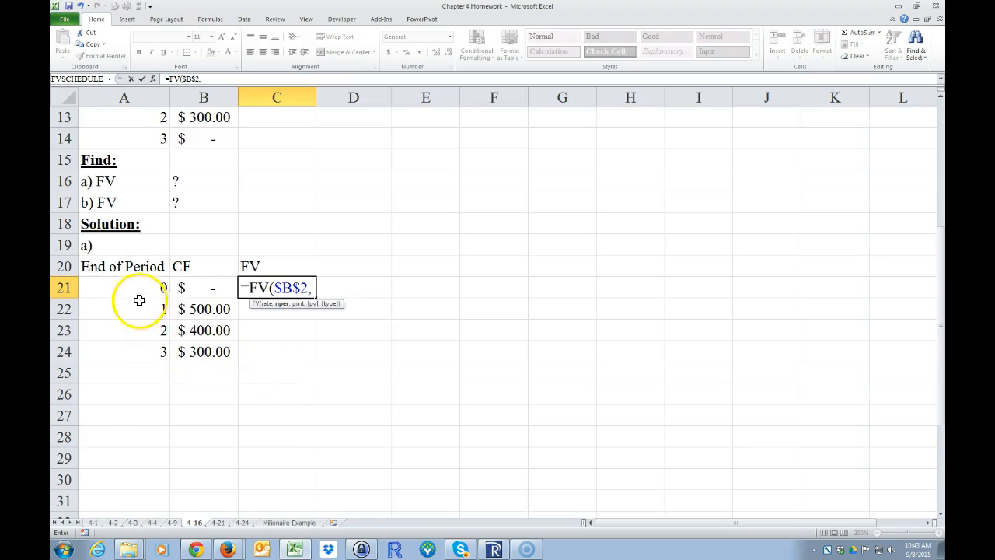
{"action": "mouse_move", "coordinate": [140, 355]}
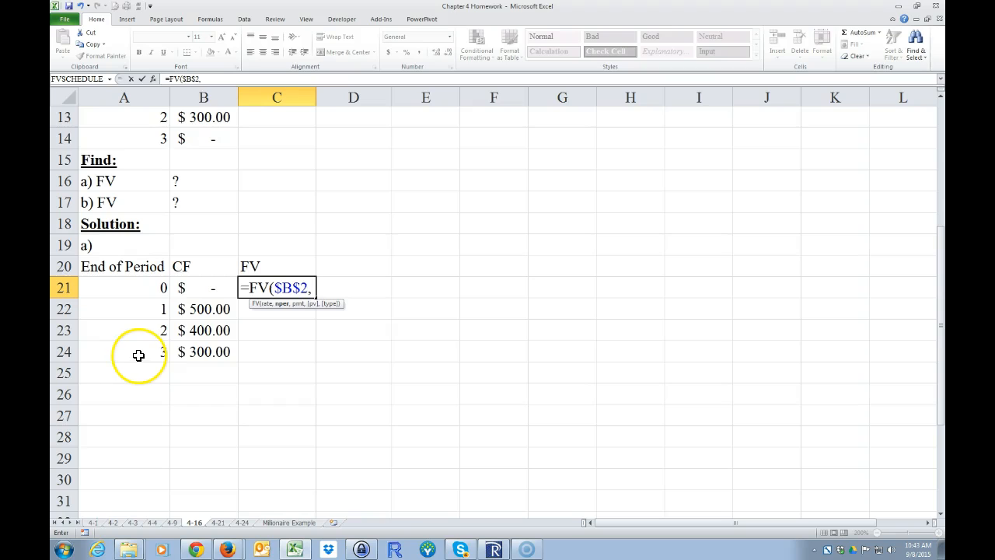
{"action": "mouse_move", "coordinate": [105, 351]}
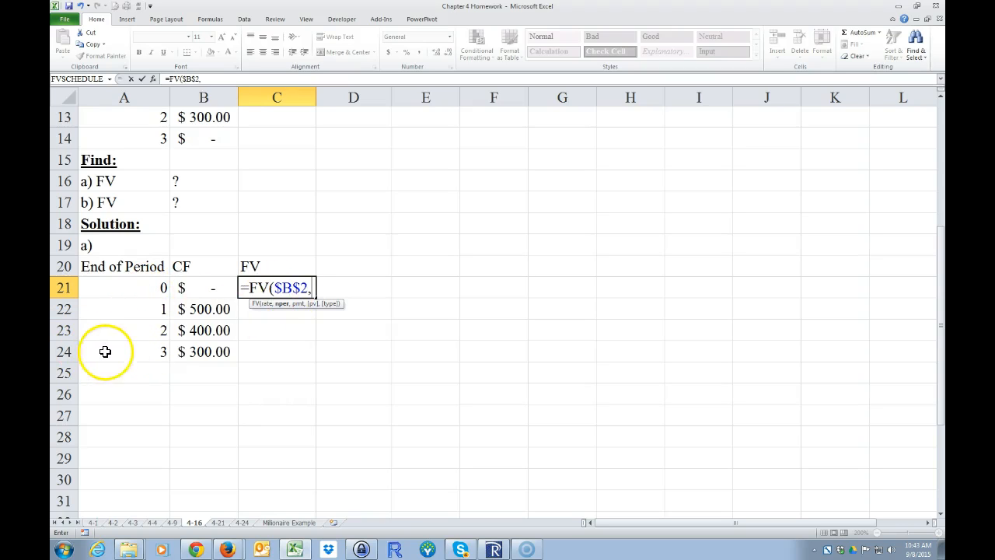
Step: Complete it as =FV($B$2,$A$24-A21,,B21) using the period and cash flow references
{"action": "left_click", "coordinate": [124, 351]}
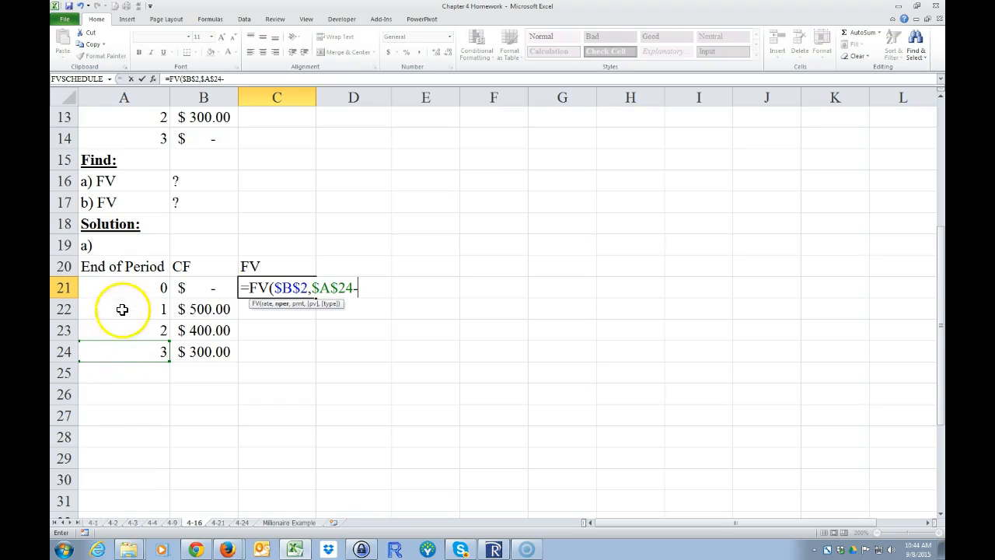
{"action": "left_click", "coordinate": [125, 287]}
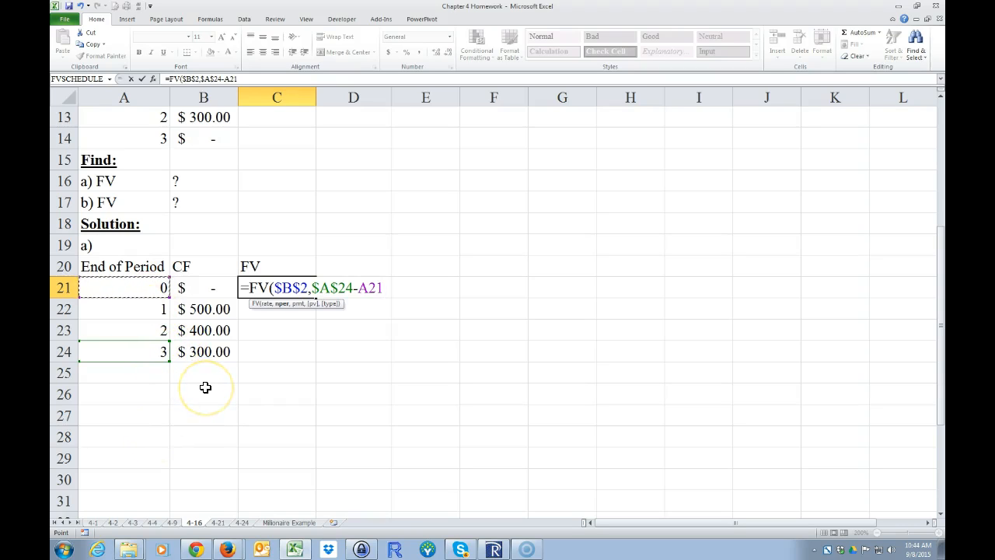
{"action": "type", "text": ","}
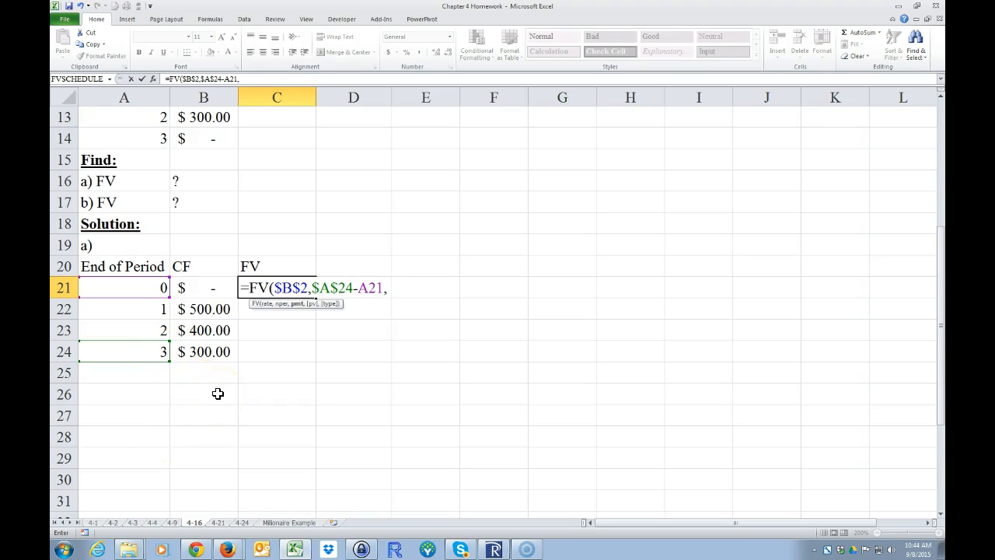
{"action": "type", "text": ","}
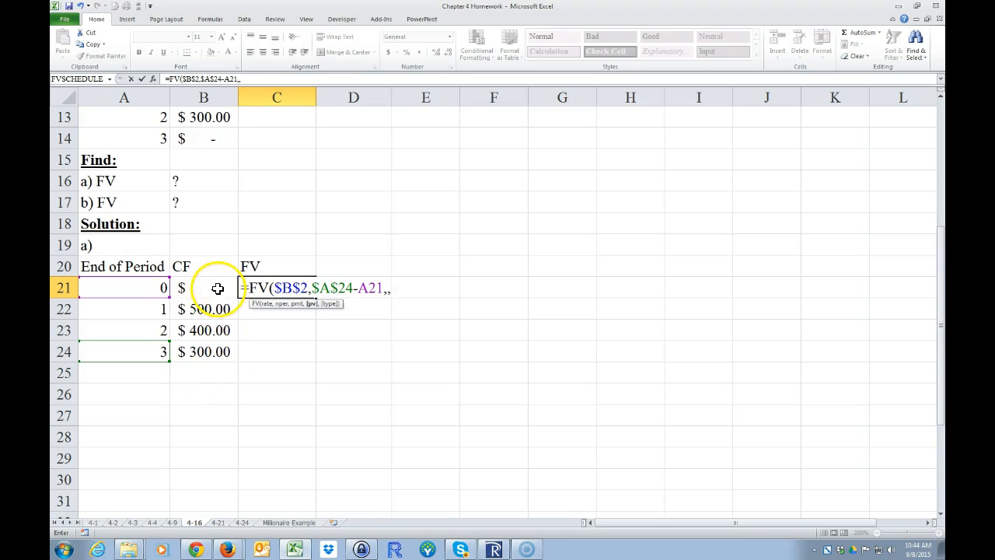
{"action": "left_click", "coordinate": [204, 288]}
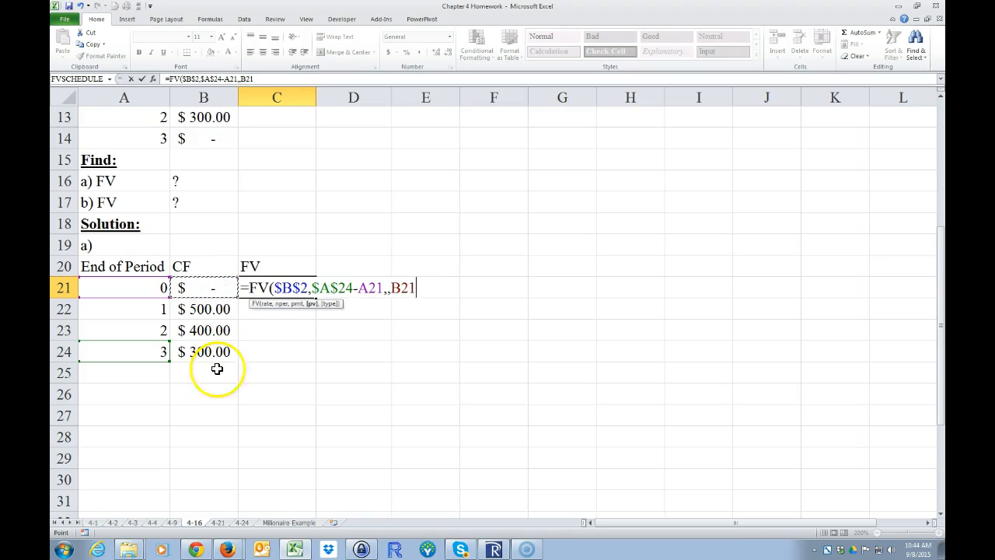
{"action": "mouse_move", "coordinate": [249, 410]}
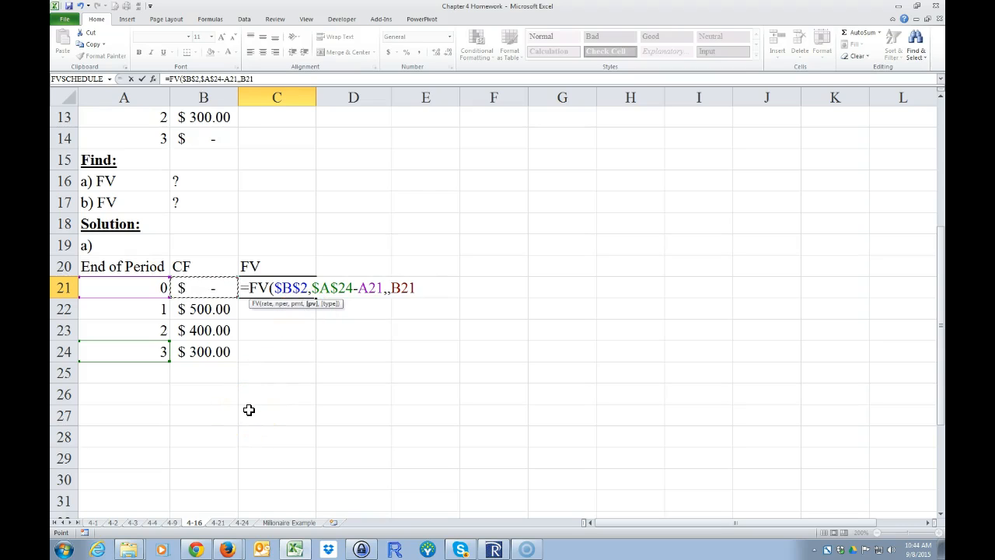
{"action": "key", "text": "Return"}
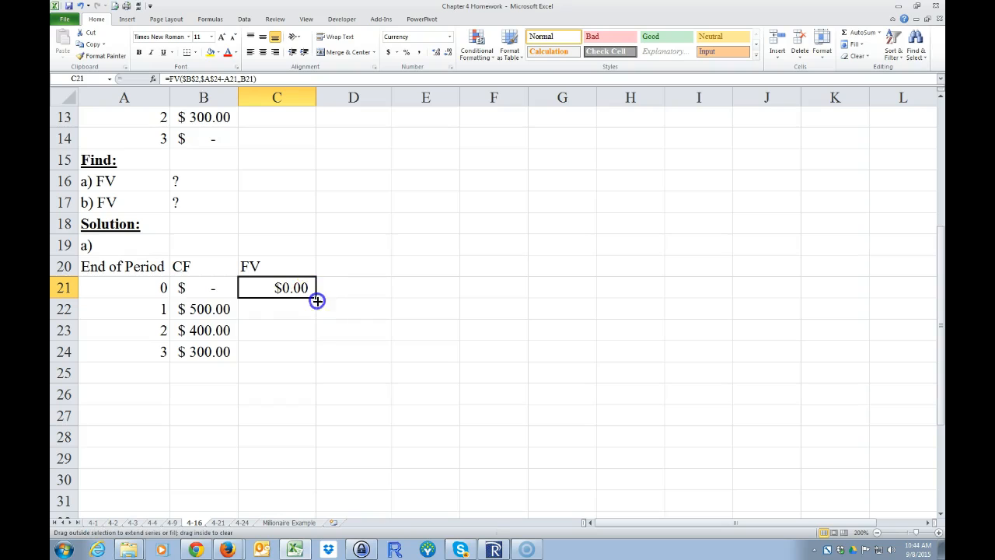
Step: Fill the FV formula down to C24 and total it in C25 as =-SUM(C21:C24) giving $1,307.81
{"action": "left_click_drag", "start_coordinate": [317, 300], "coordinate": [299, 351]}
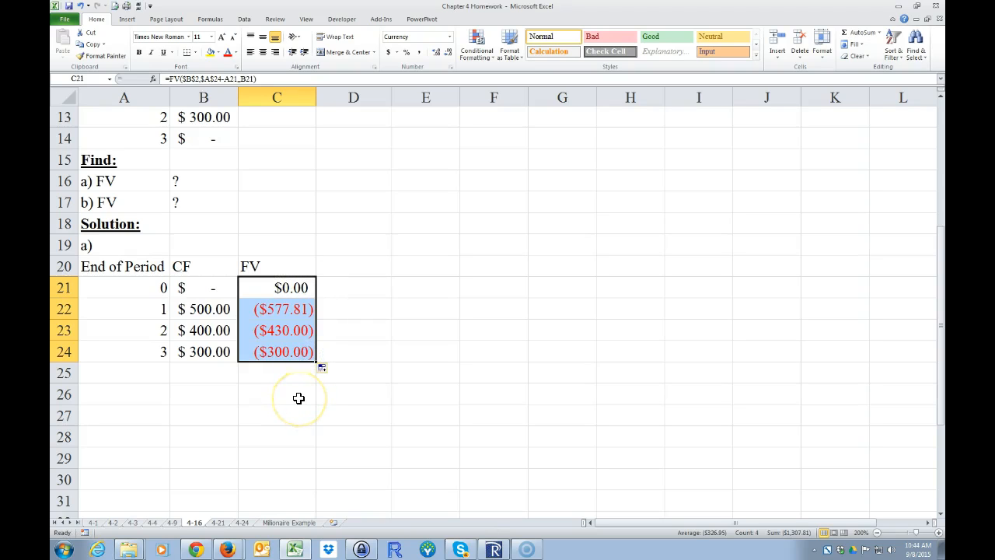
{"action": "left_click", "coordinate": [204, 308]}
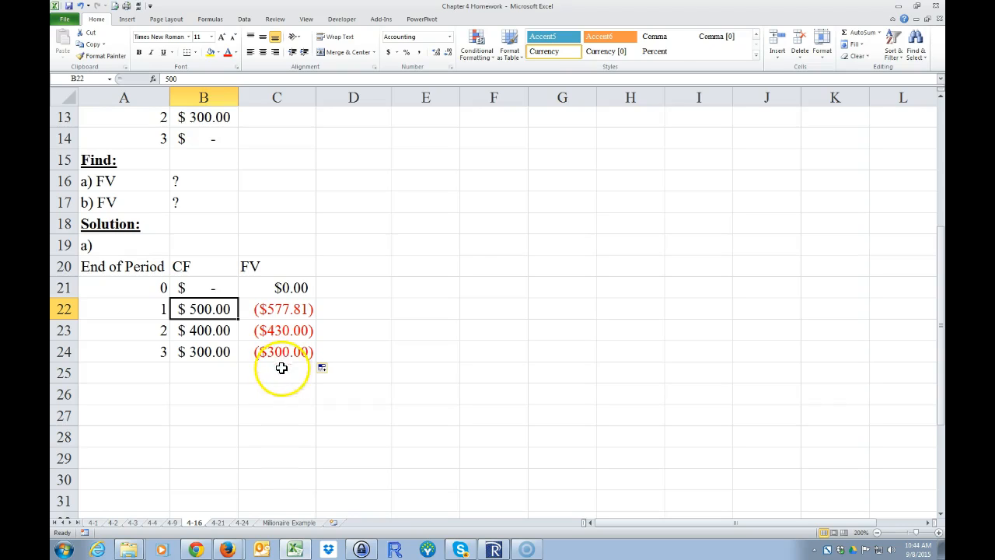
{"action": "left_click", "coordinate": [277, 373]}
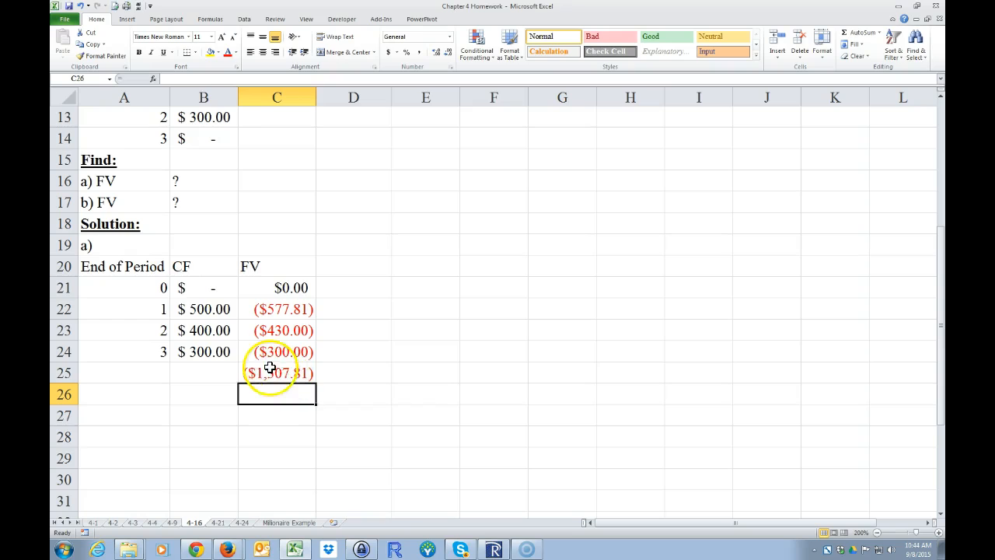
{"action": "left_click", "coordinate": [277, 373]}
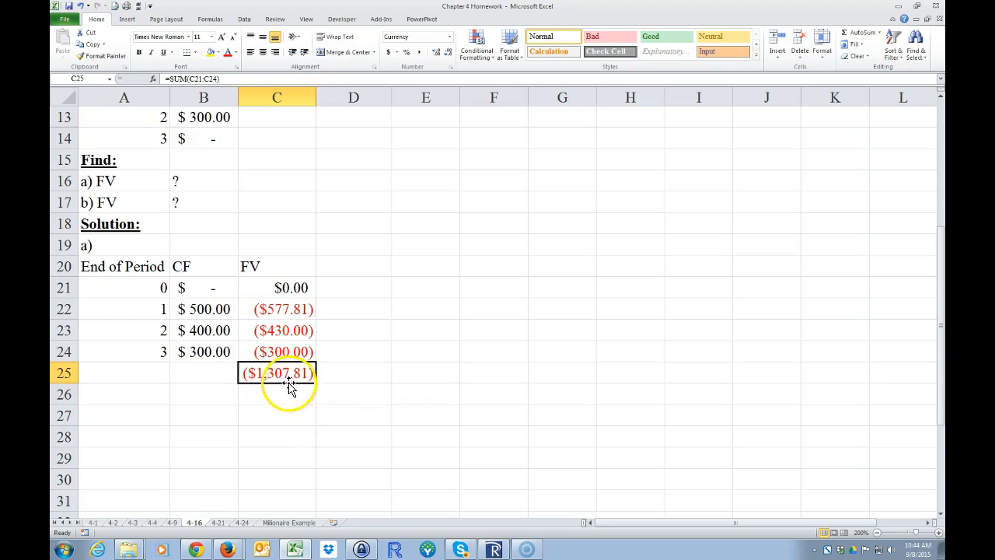
{"action": "double_click", "coordinate": [277, 373]}
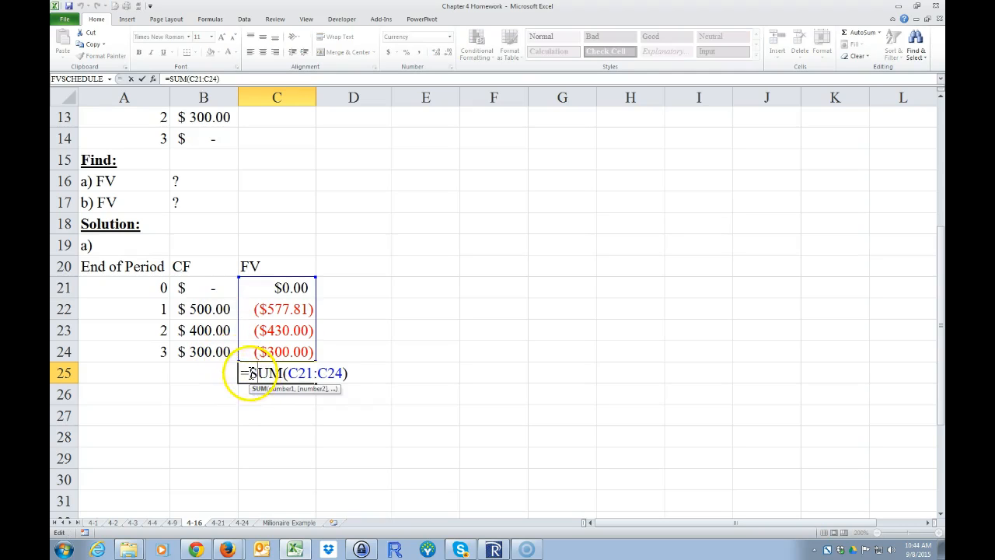
{"action": "key", "text": "Return"}
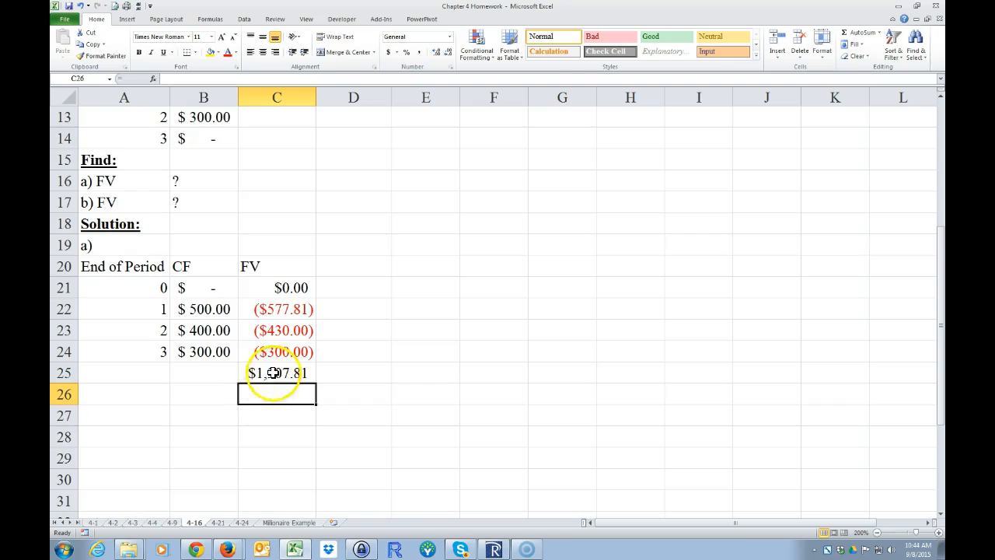
{"action": "left_click", "coordinate": [277, 373]}
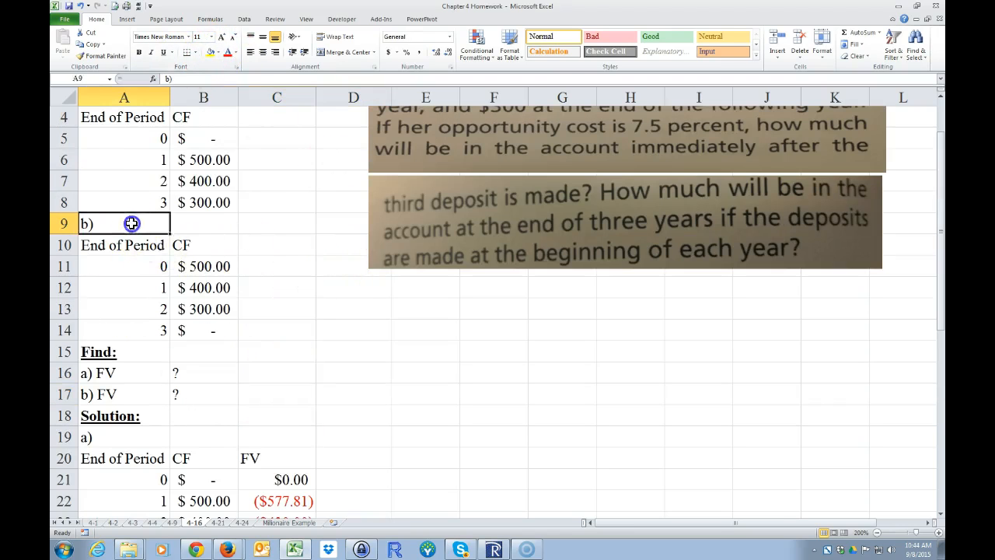
Step: Paste A9:B14 at A26 and the C21:C25 FV formulas into C28, totalling $1,405.90
{"action": "right_click", "coordinate": [204, 288]}
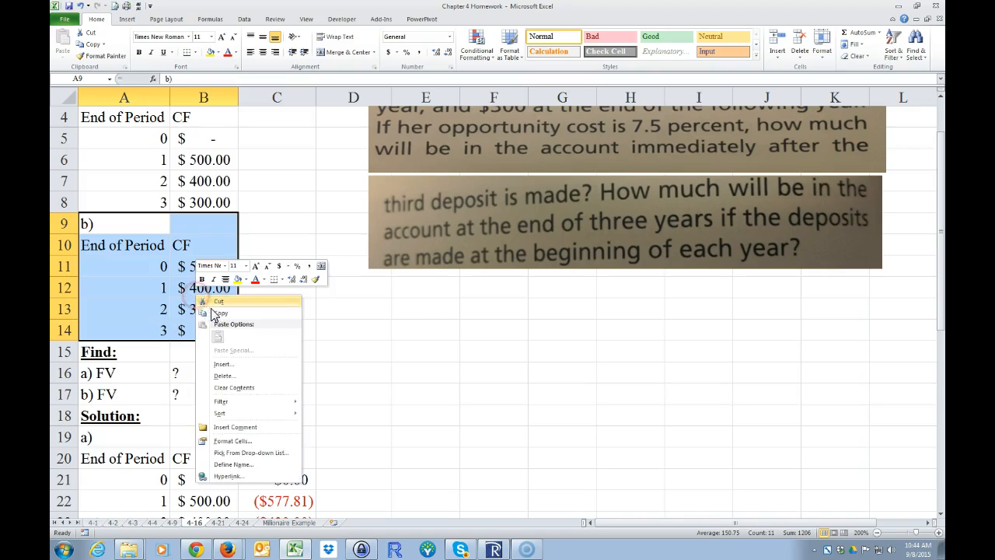
{"action": "left_click", "coordinate": [220, 312]}
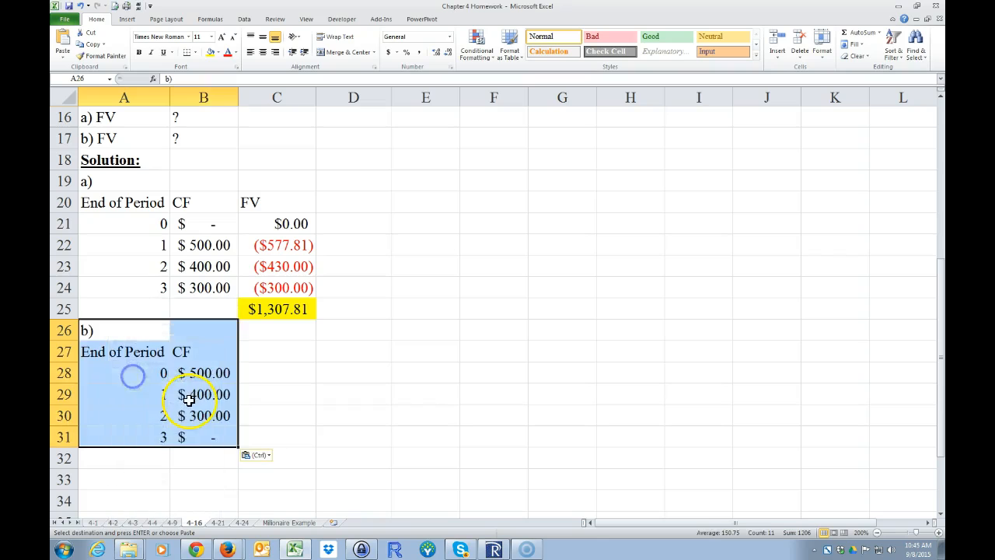
{"action": "left_click", "coordinate": [286, 255]}
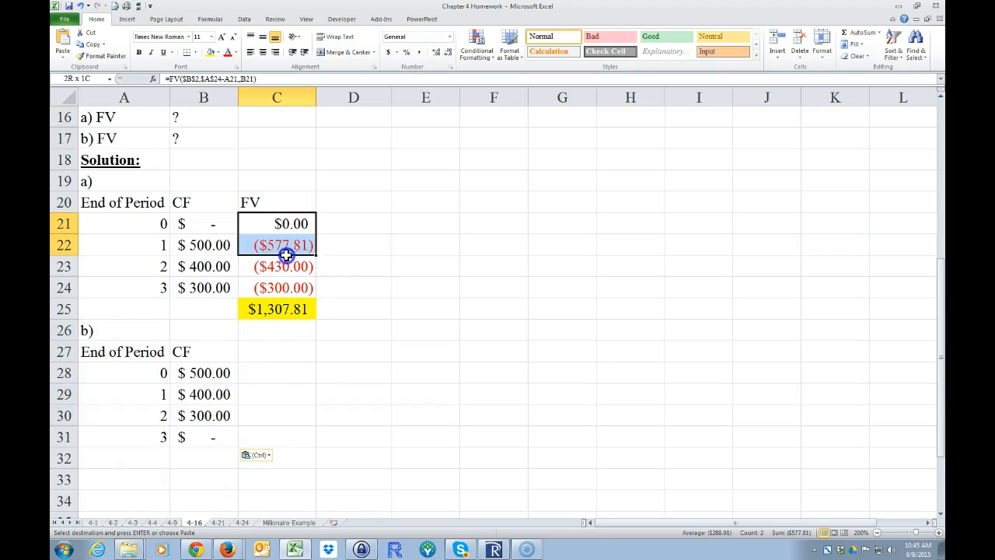
{"action": "right_click", "coordinate": [287, 255]}
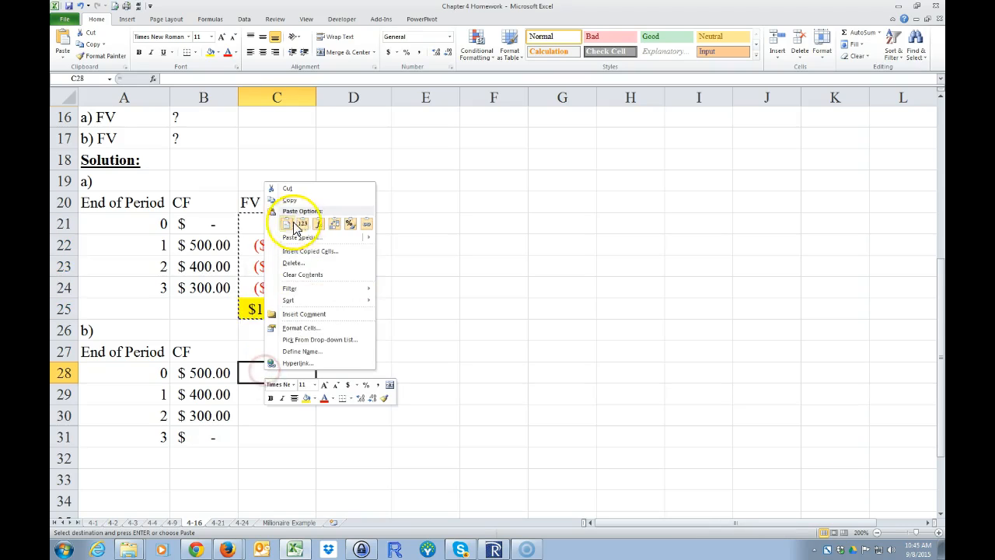
{"action": "left_click", "coordinate": [286, 224]}
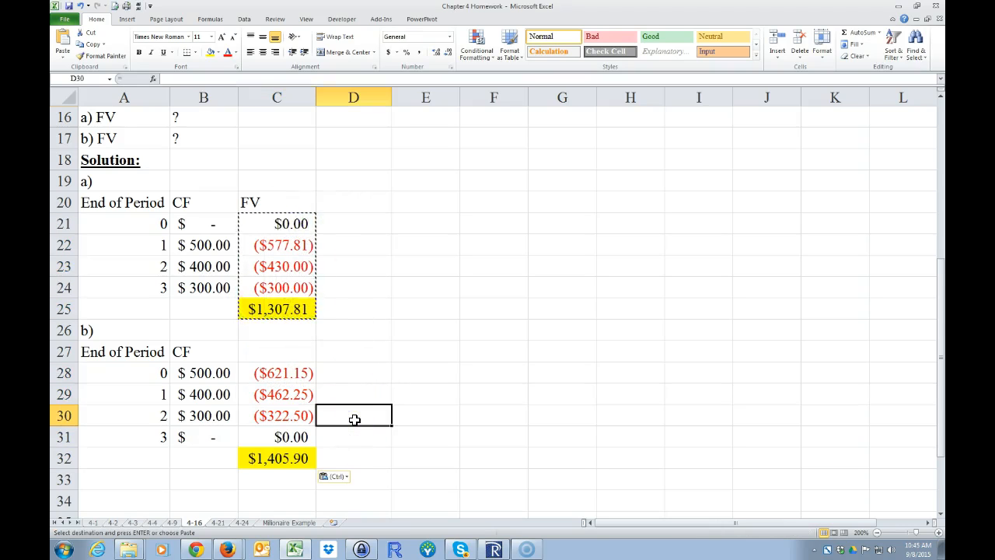
{"action": "key", "text": "Escape"}
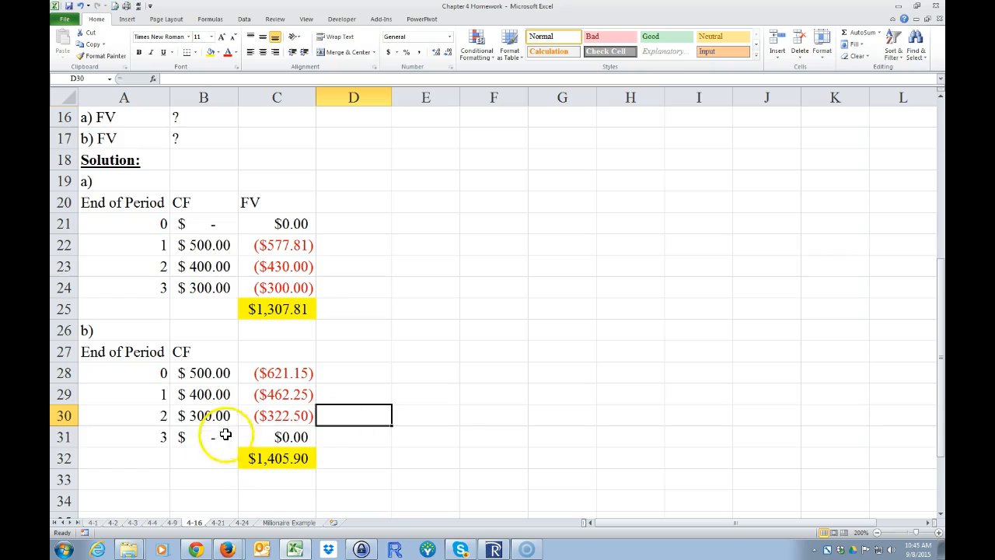
{"action": "mouse_move", "coordinate": [199, 407]}
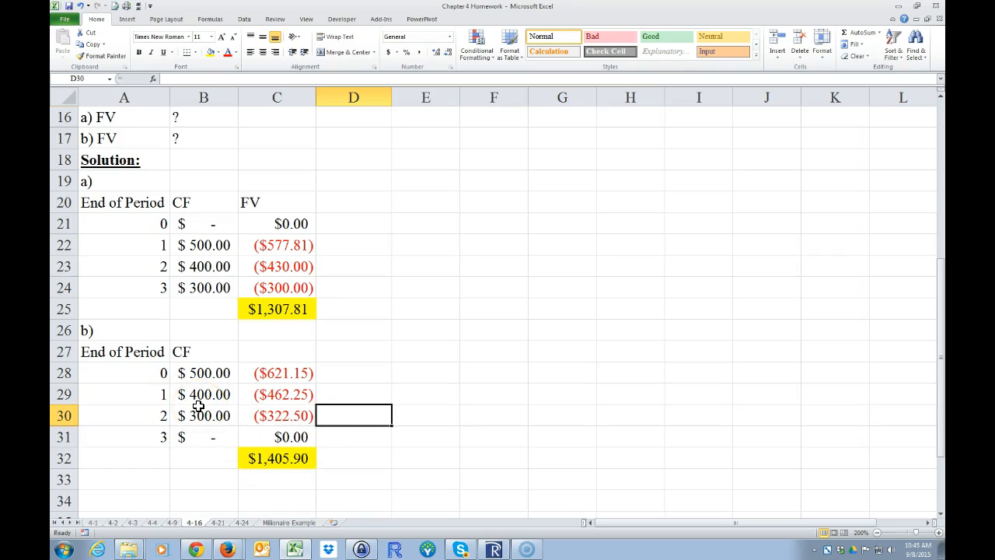
{"action": "left_click", "coordinate": [353, 246]}
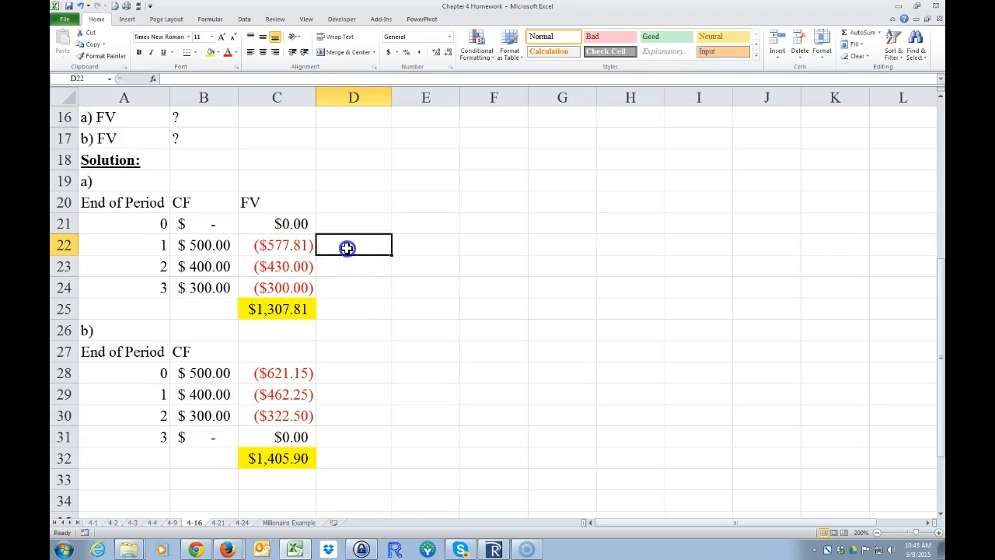
Step: Enter =GetFormula(C21) in D21, fill to D25 and paste the same into D28 for part b
{"action": "type", "text": "=get"}
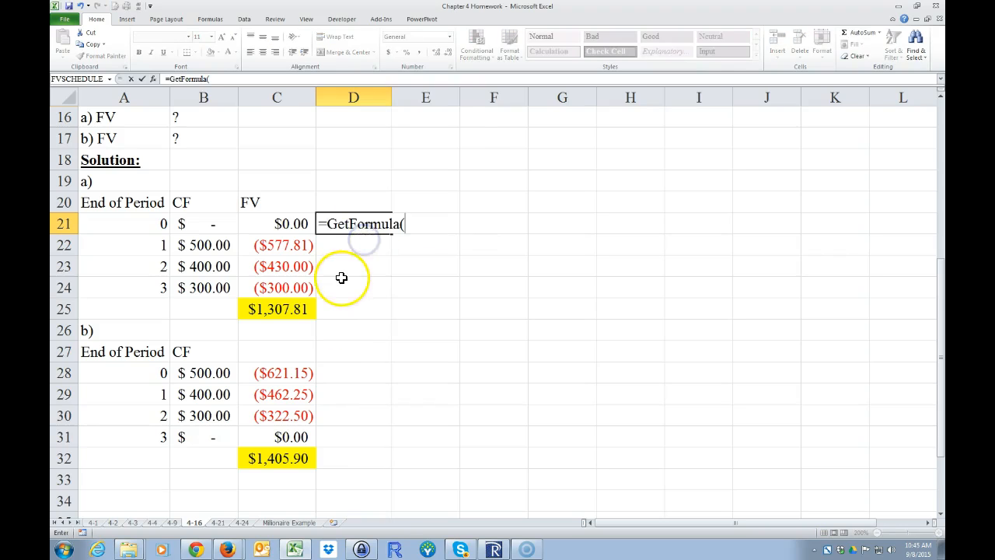
{"action": "key", "text": "Return"}
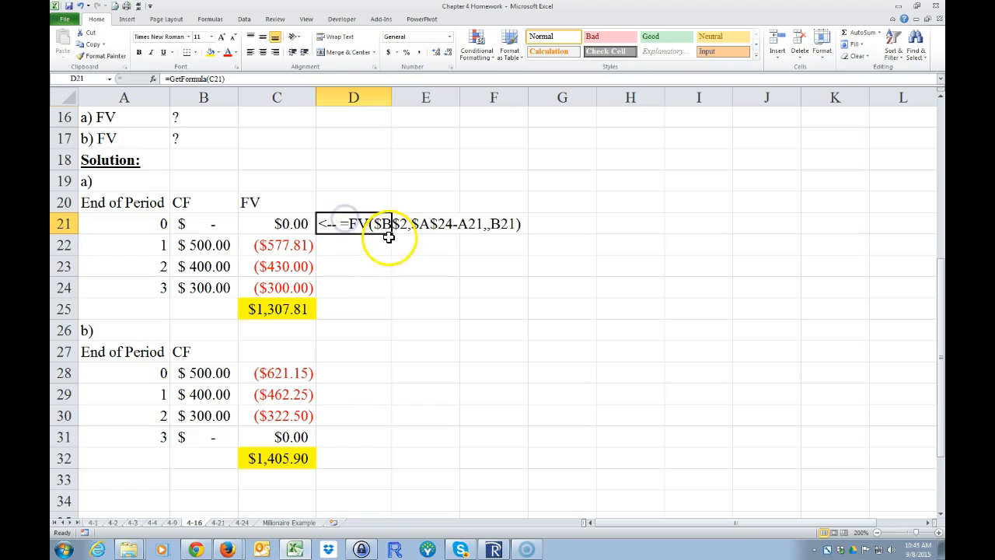
{"action": "left_click_drag", "start_coordinate": [353, 224], "coordinate": [353, 308]}
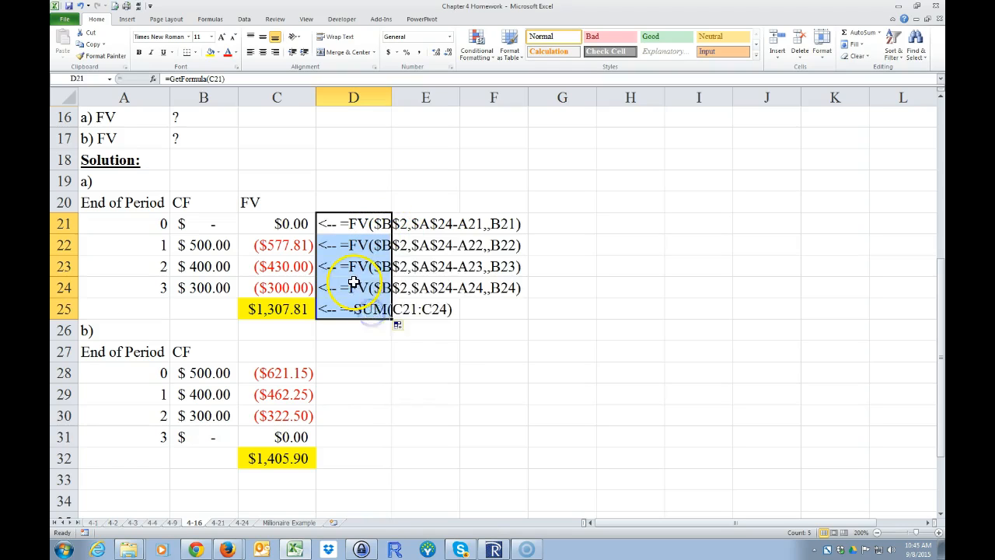
{"action": "right_click", "coordinate": [353, 374]}
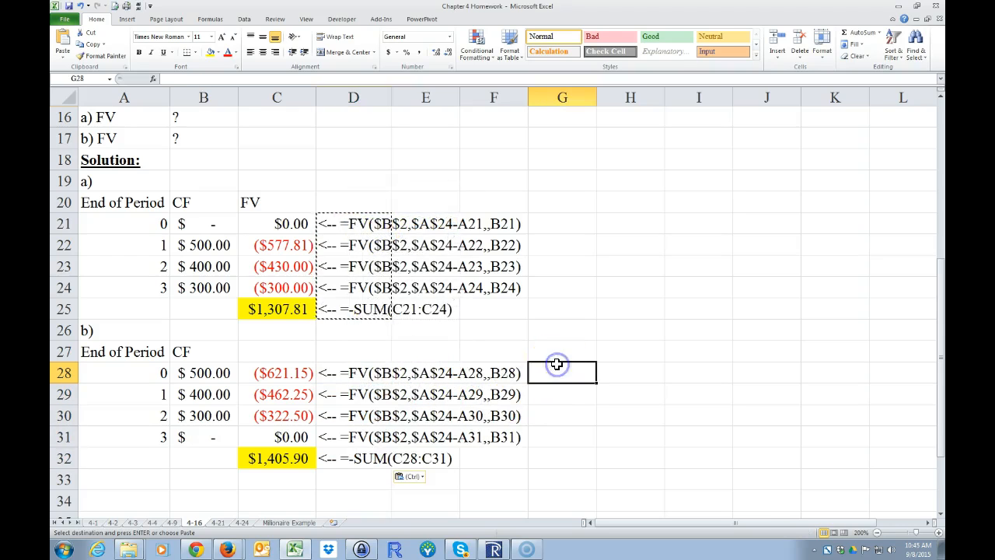
{"action": "left_click", "coordinate": [202, 479]}
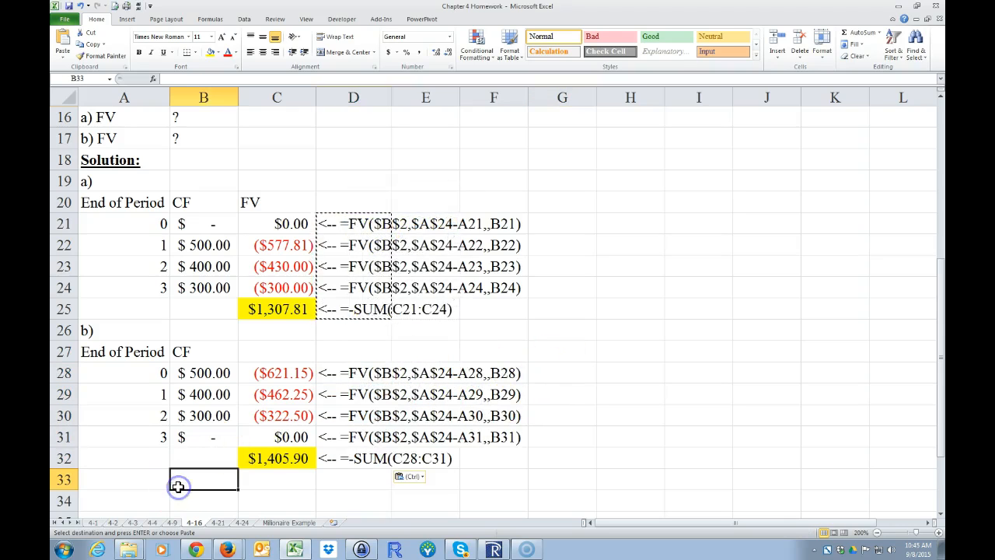